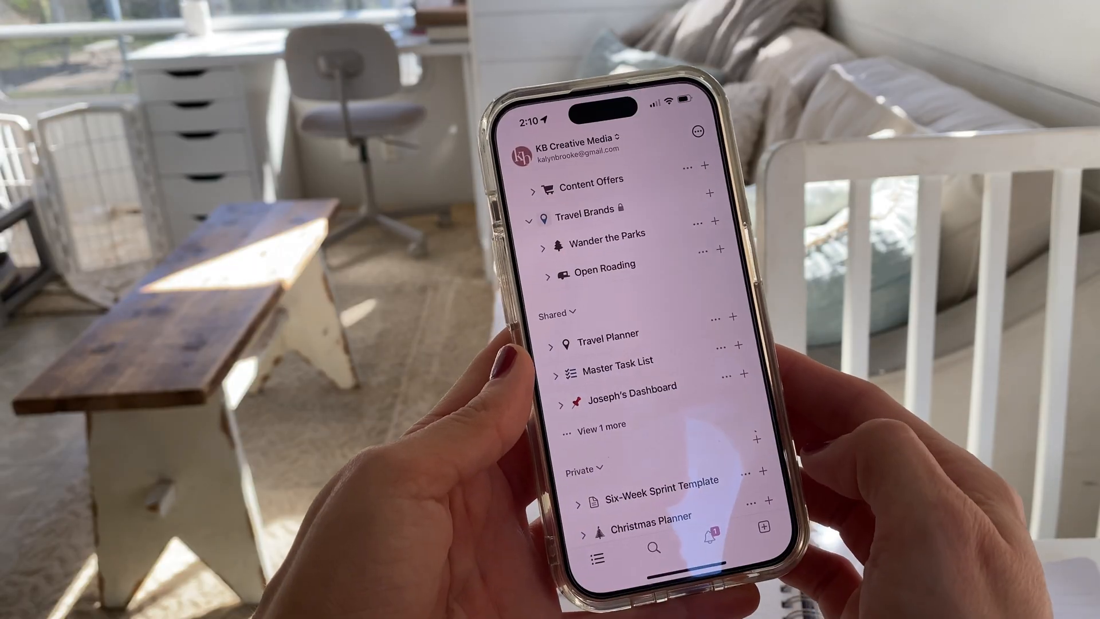
Bring up the Personal Dashboard page in the Notion desktop app.
click(618, 365)
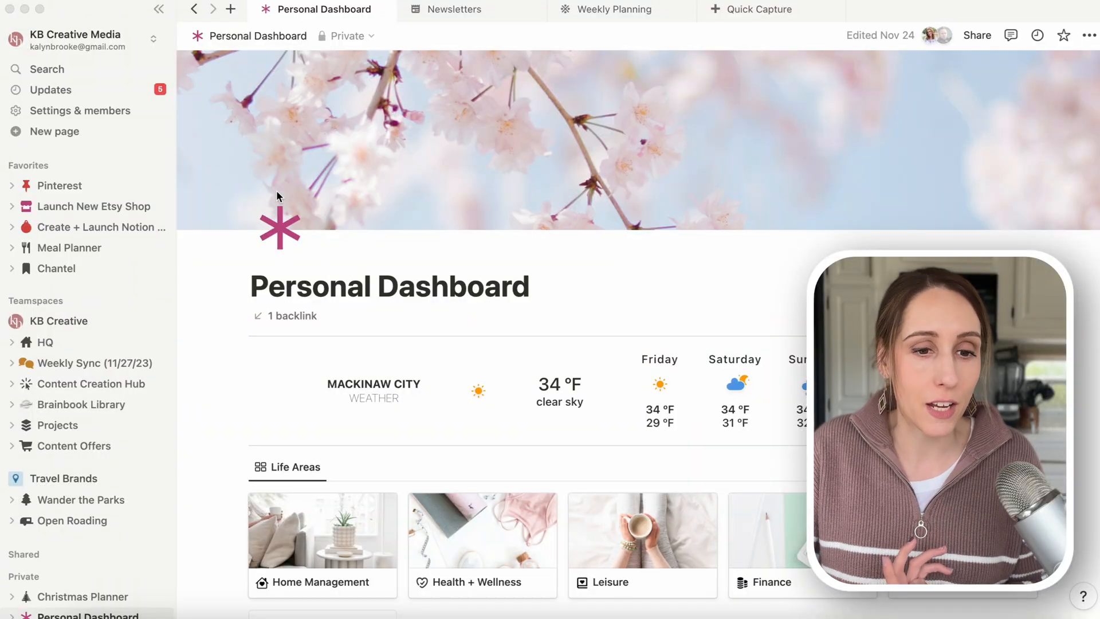
Create a new private page titled 'Quick Capture' with a red plus icon.
click(54, 131)
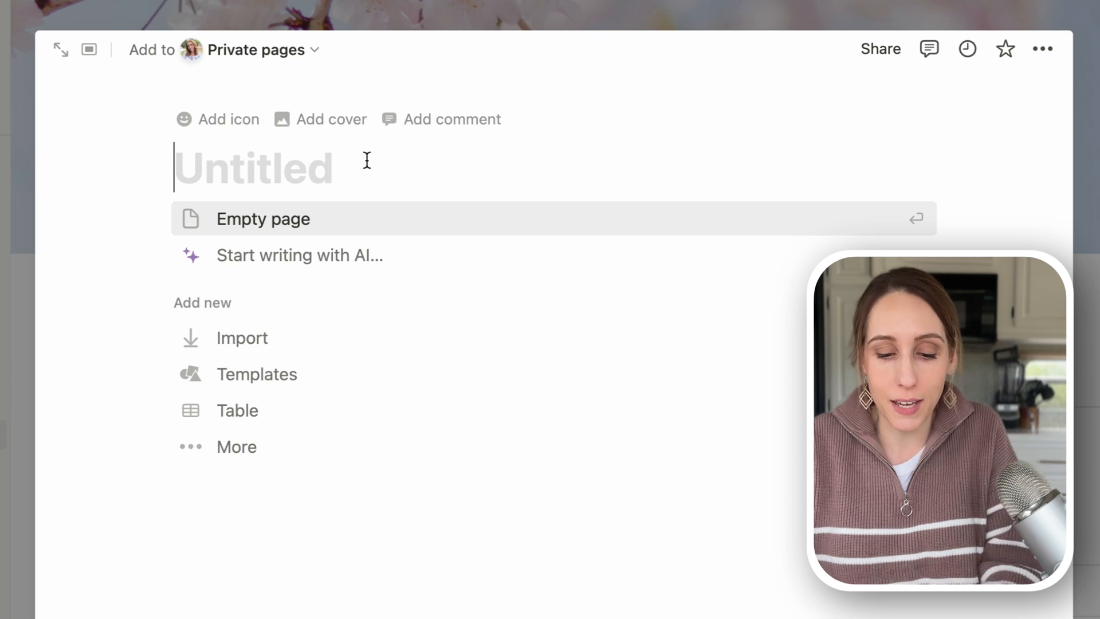
text(Quick Capture)
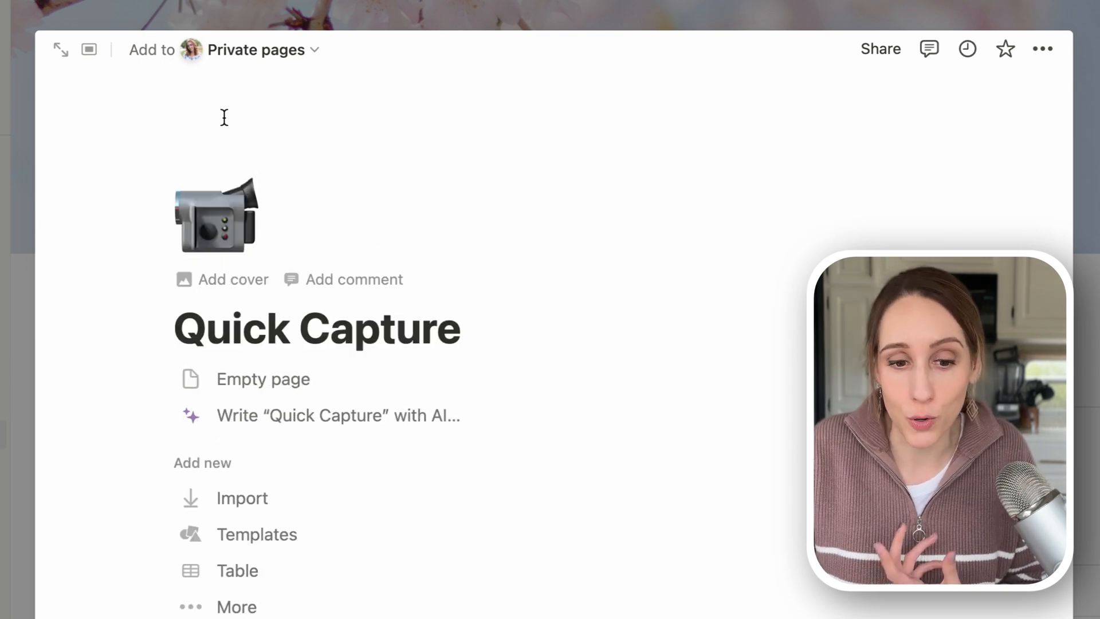
click(216, 215)
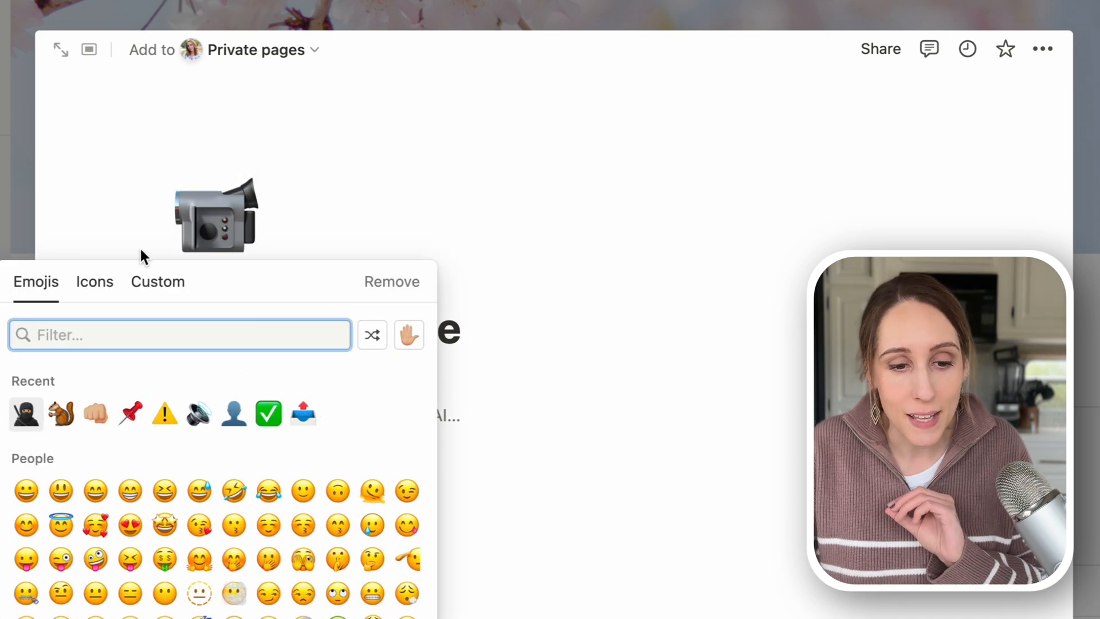
text(plus)
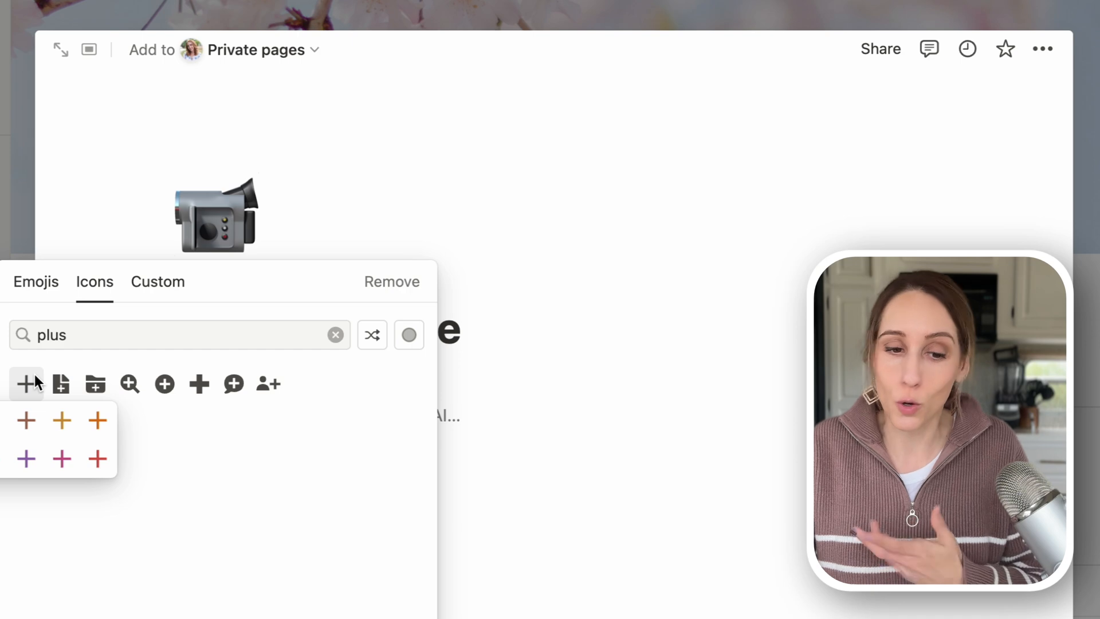
click(97, 459)
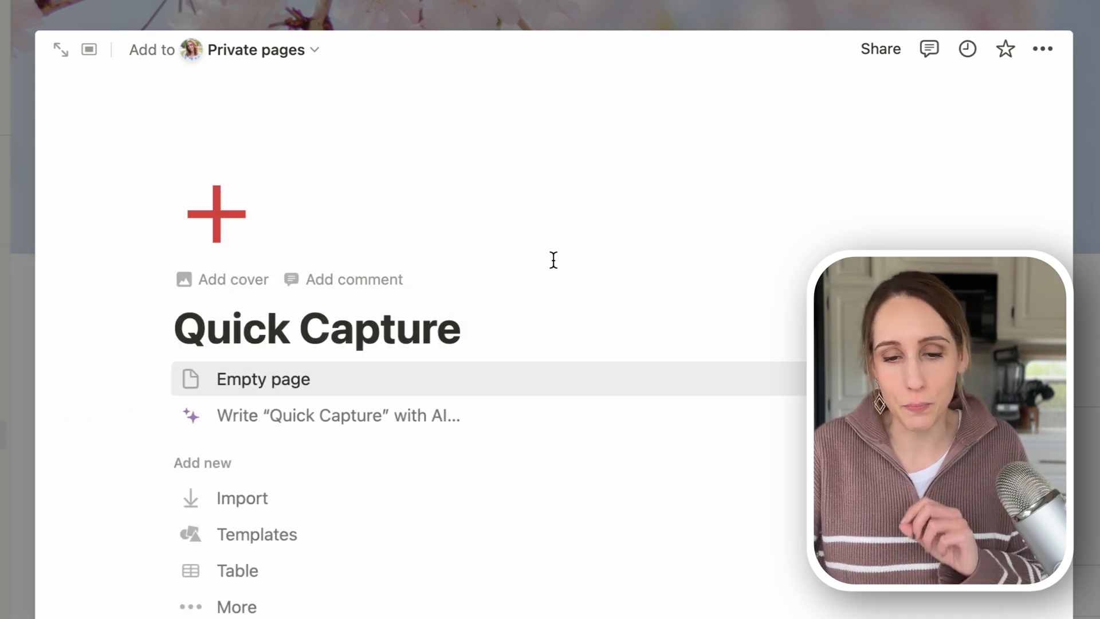
mouse_move(468, 383)
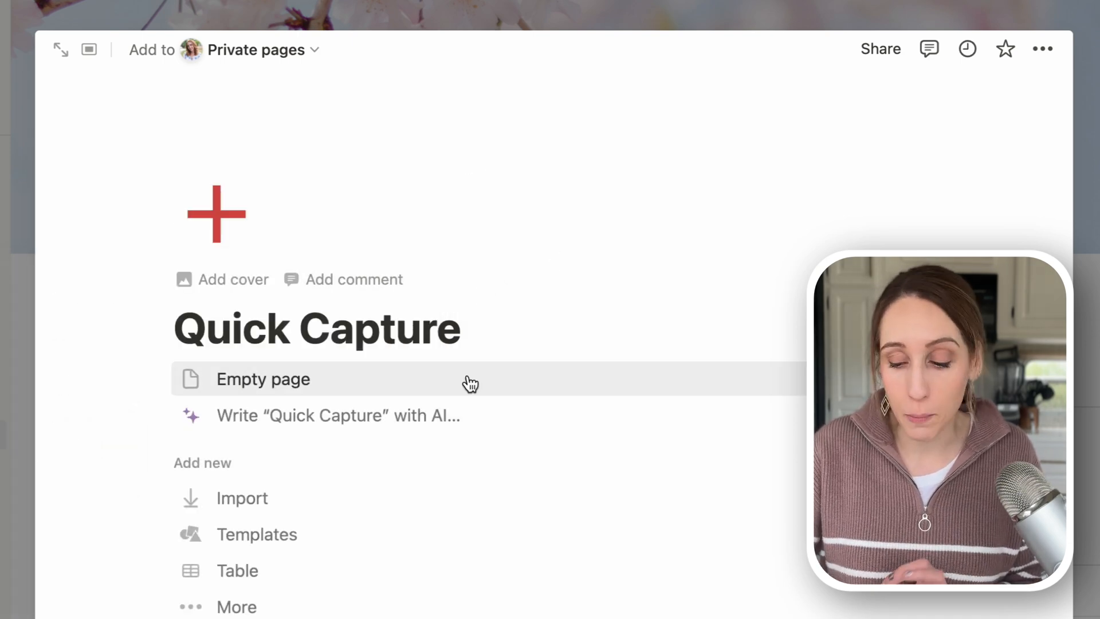
Start Quick Capture as an empty page and insert a button block via /button.
click(263, 379)
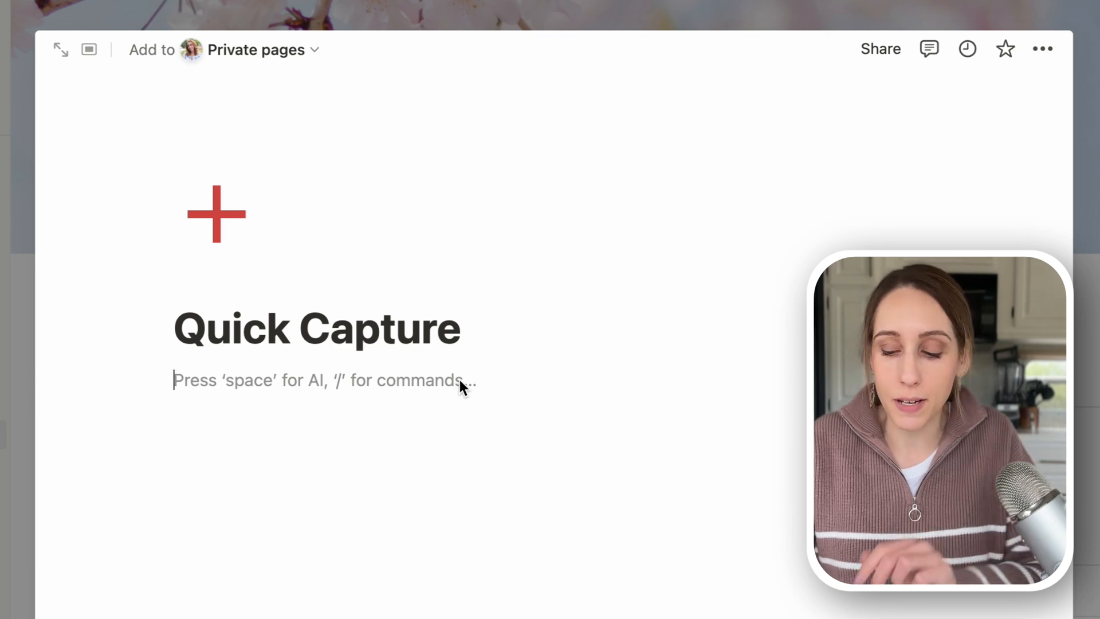
text(/)
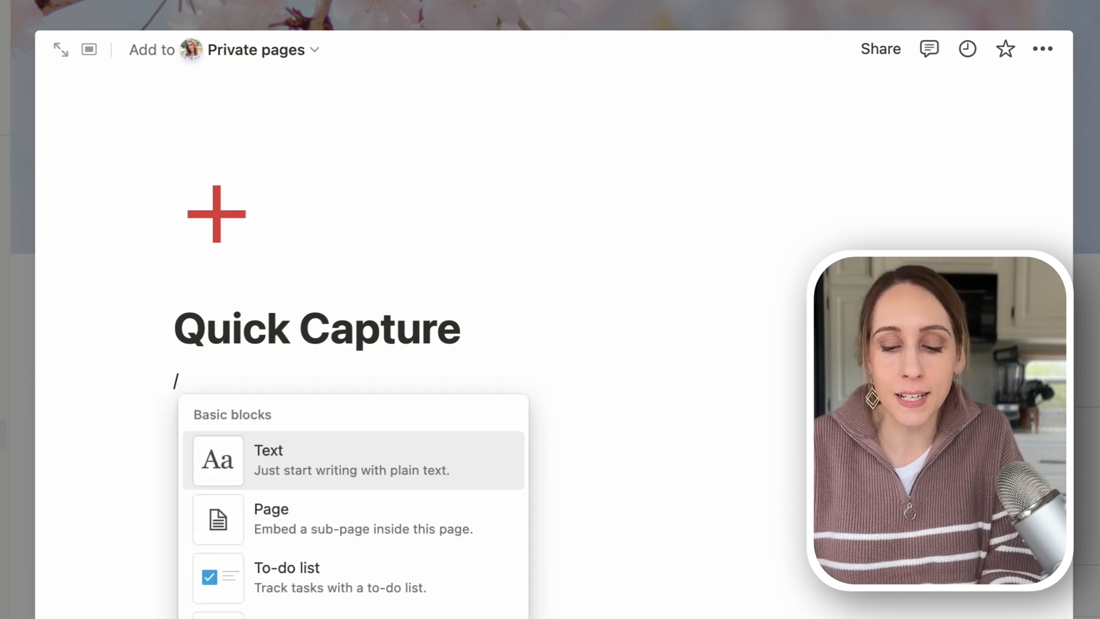
text(button)
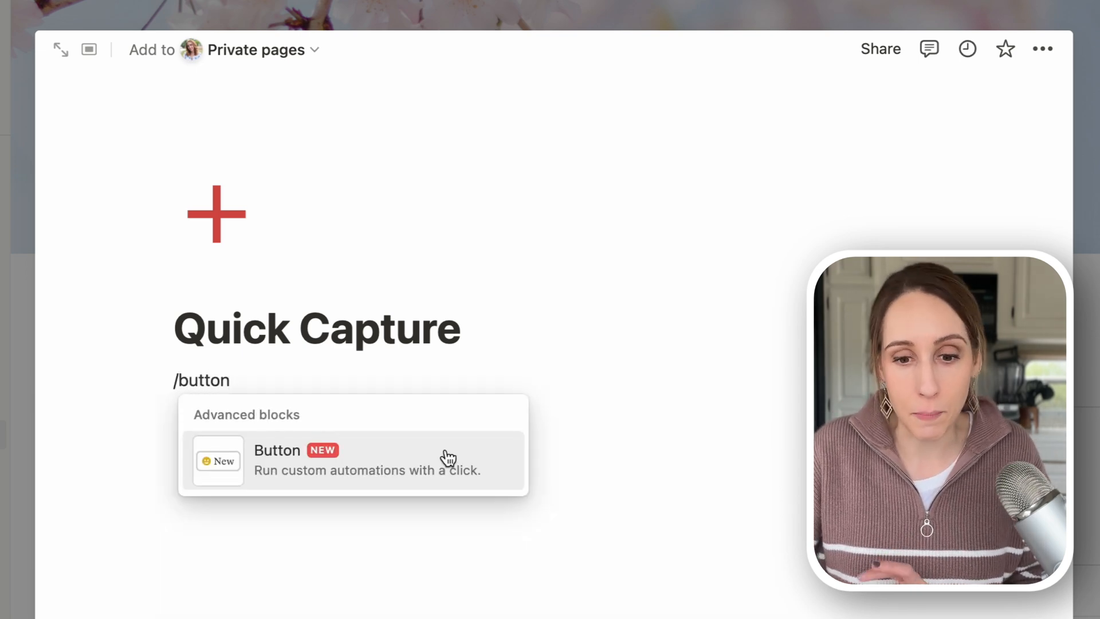
click(351, 459)
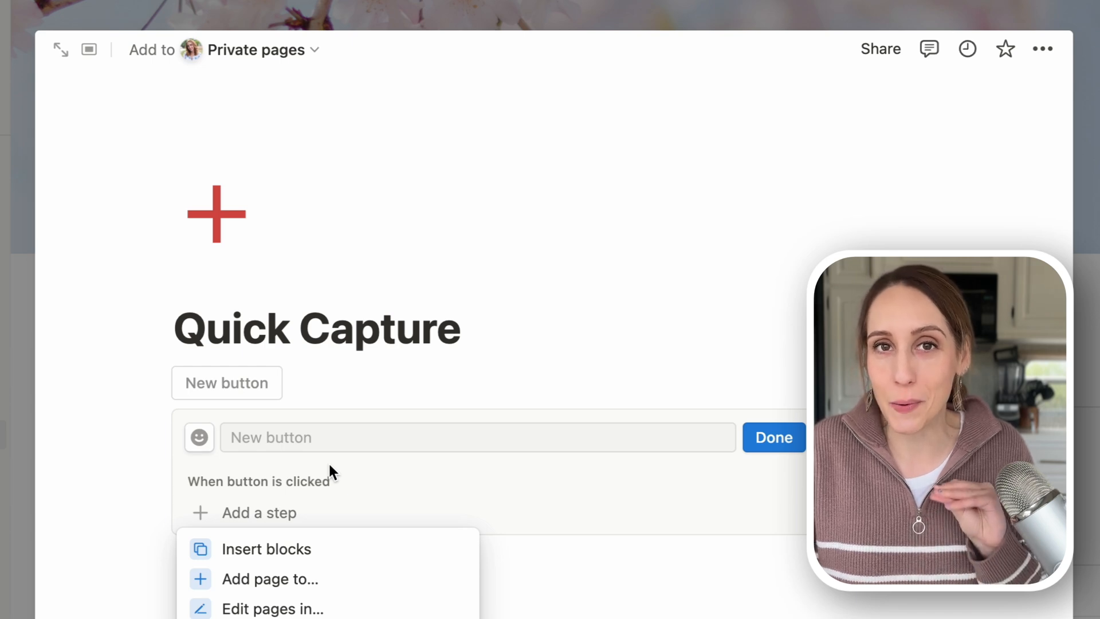
scroll(down, 3)
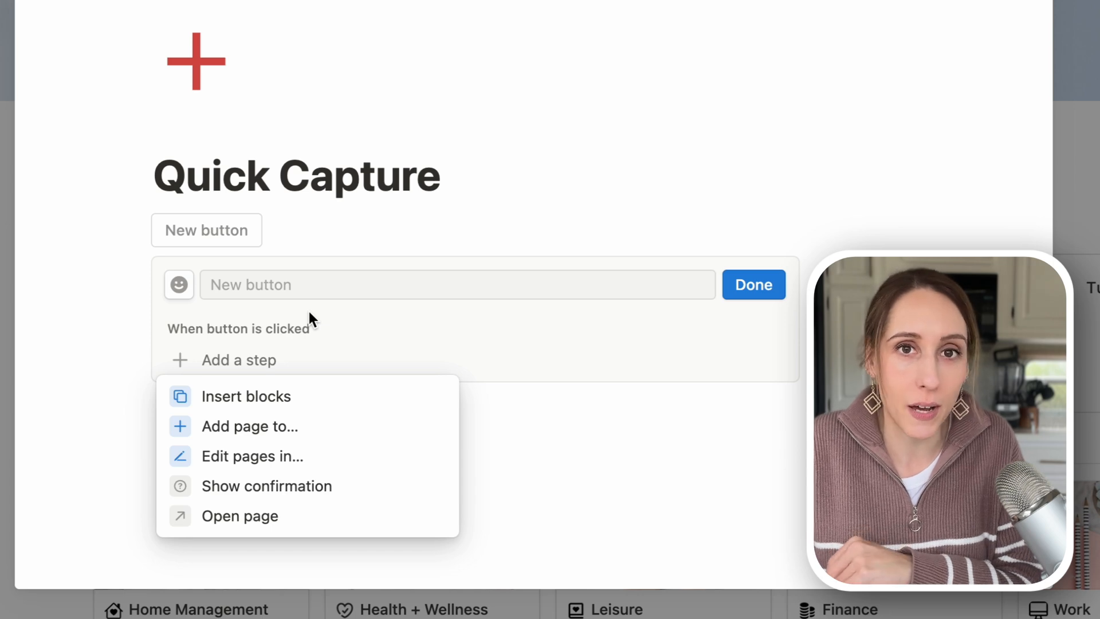
mouse_move(257, 277)
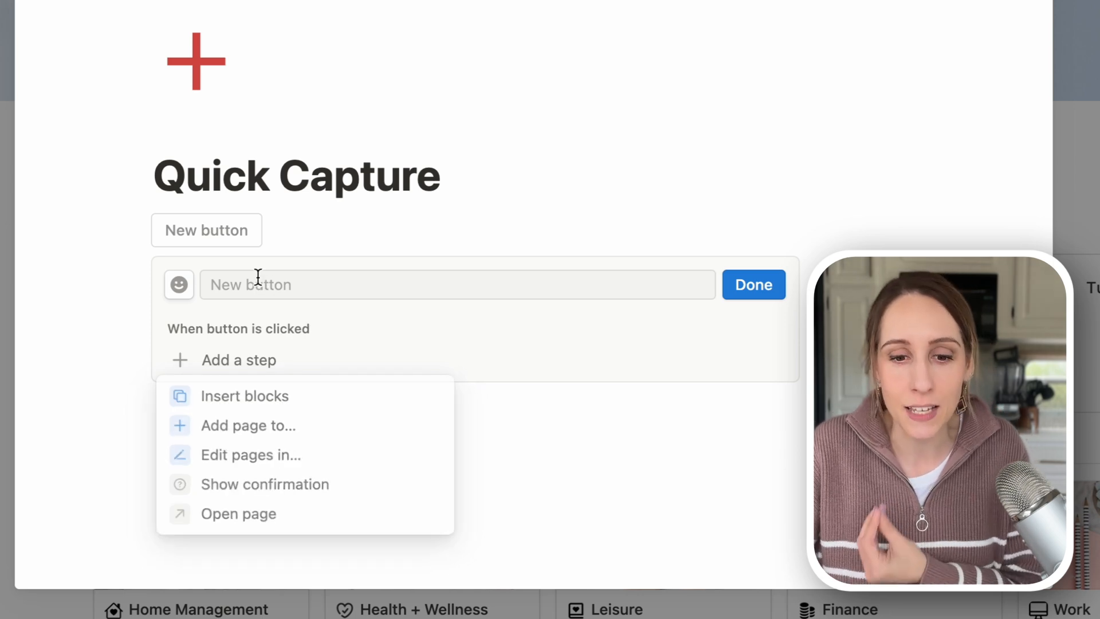
Name the button 'Add a New Task' with a checkmark icon and an Add page to… step.
text(Add a)
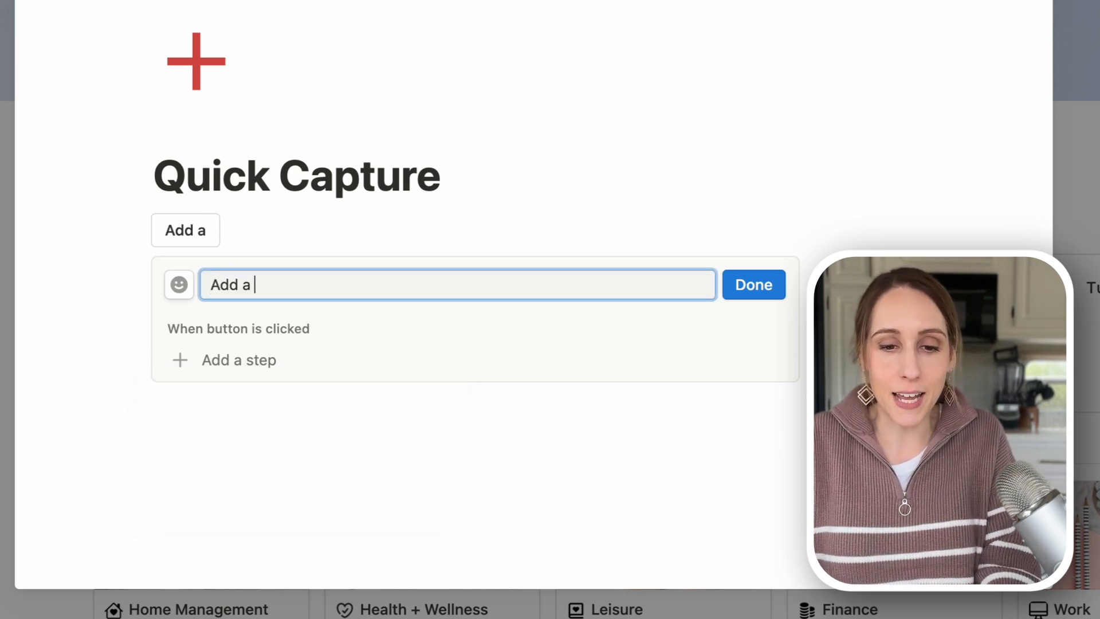
click(180, 285)
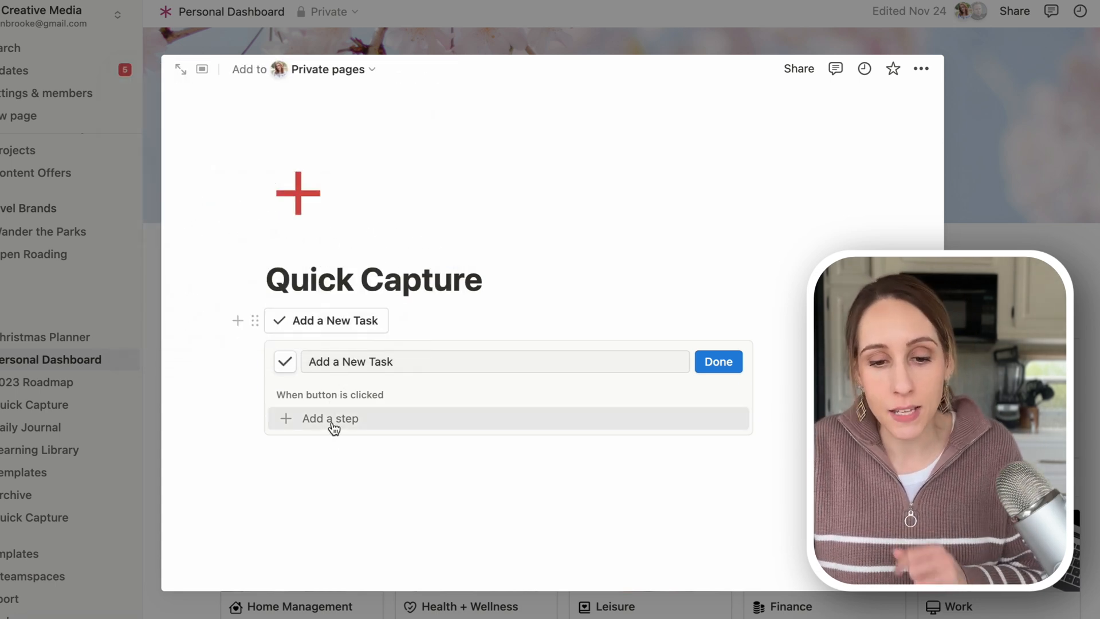
click(329, 418)
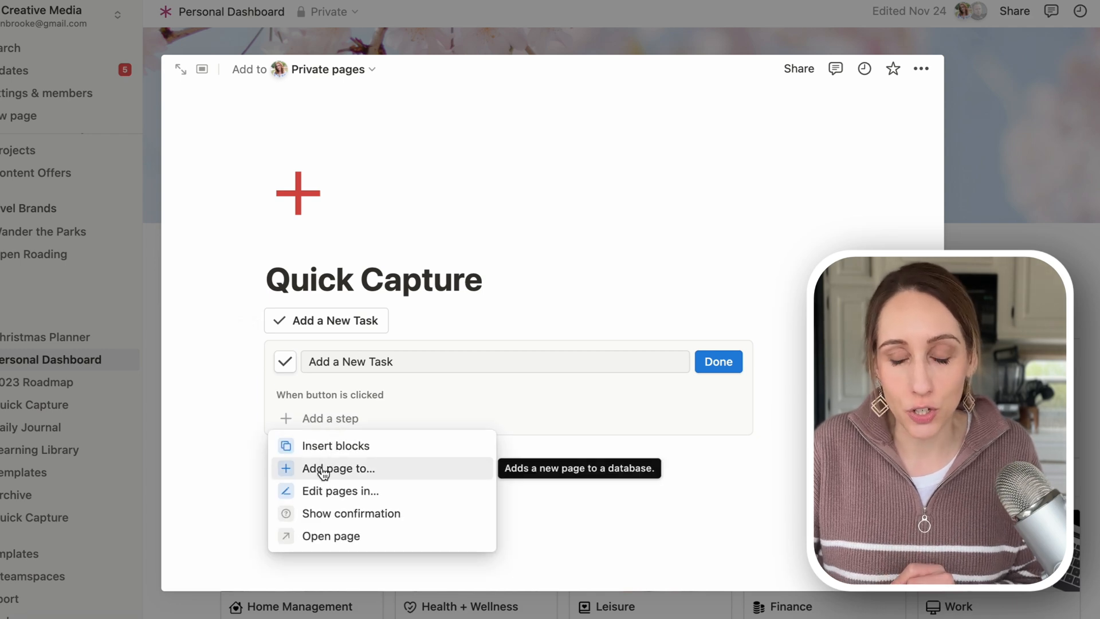
click(337, 468)
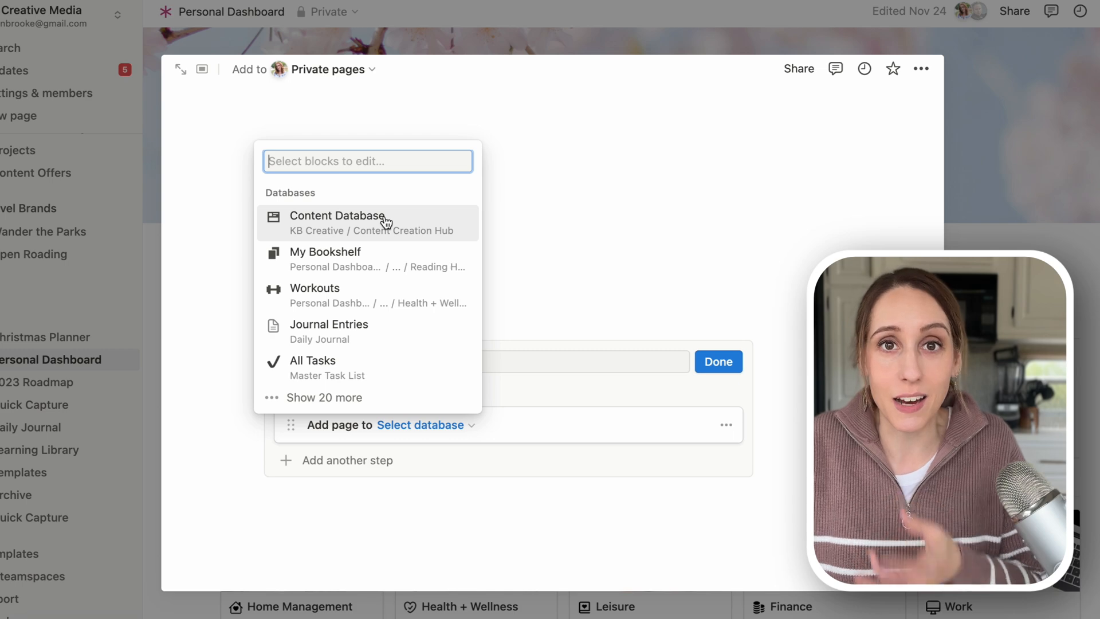
text(a)
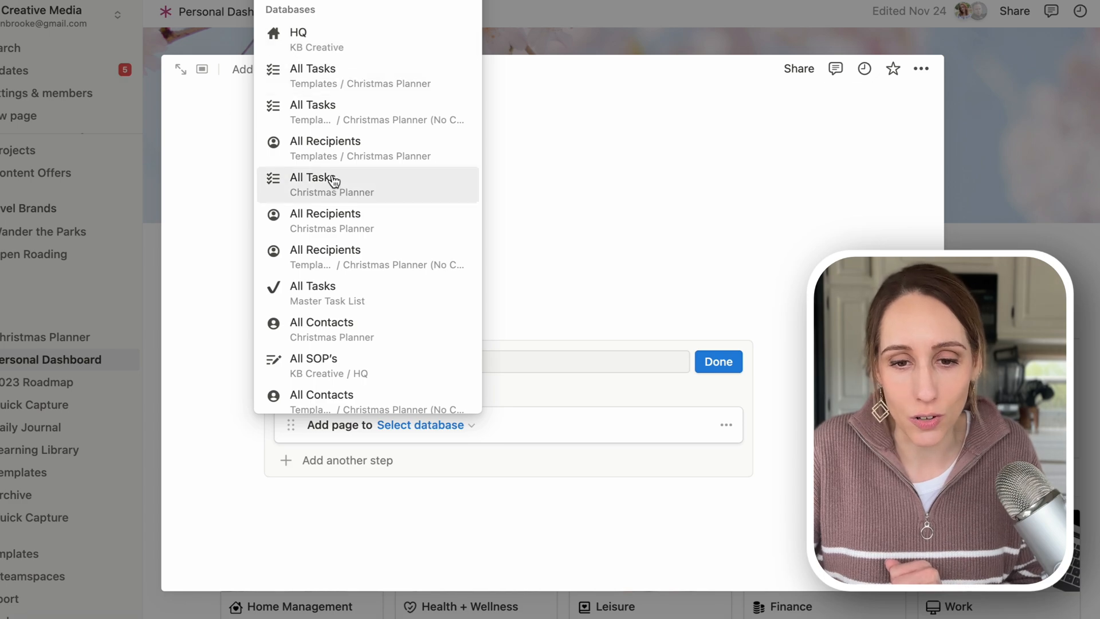
mouse_move(343, 220)
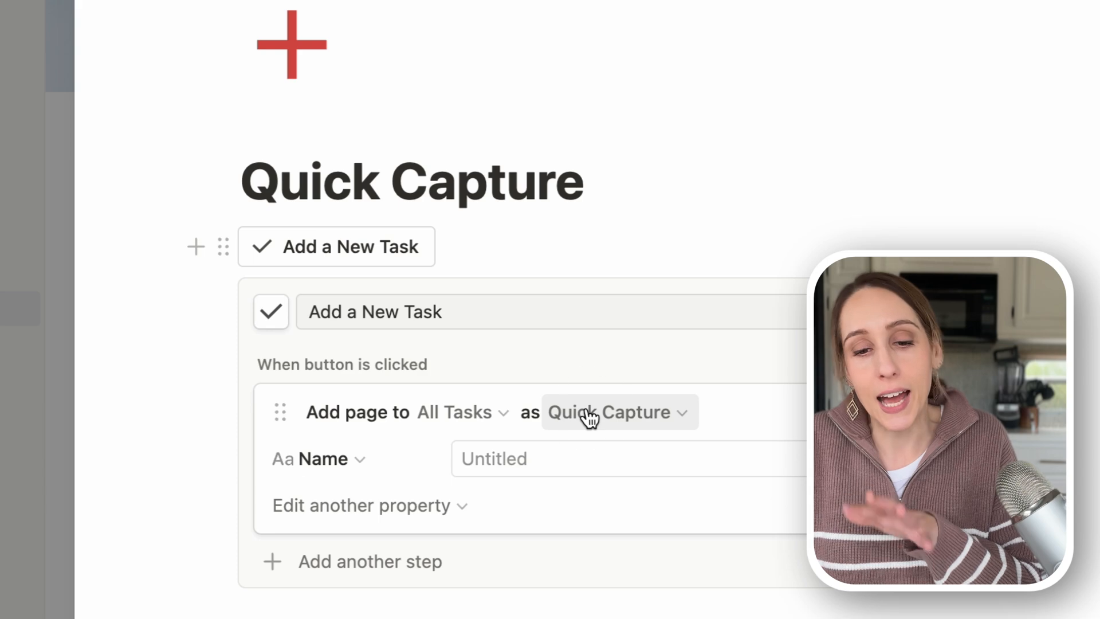
click(610, 411)
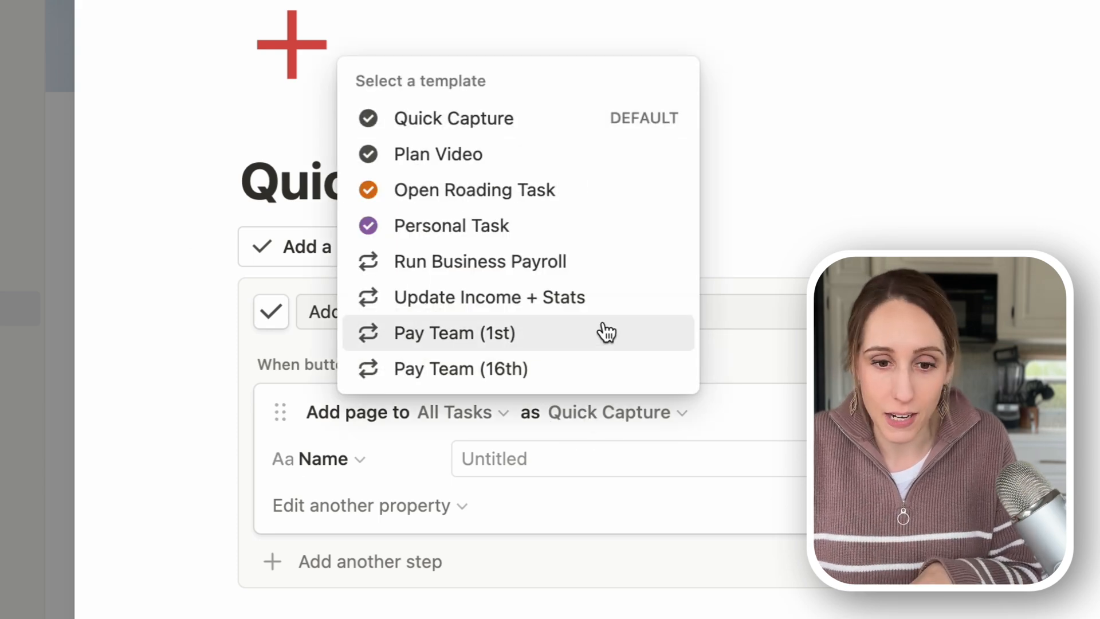
mouse_move(537, 134)
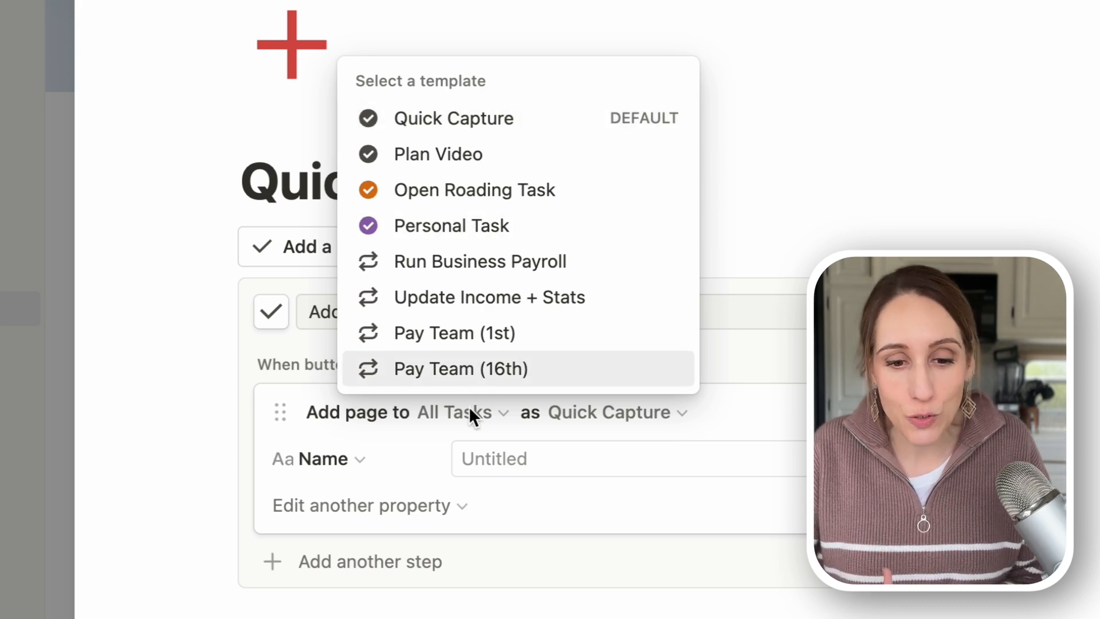
click(362, 505)
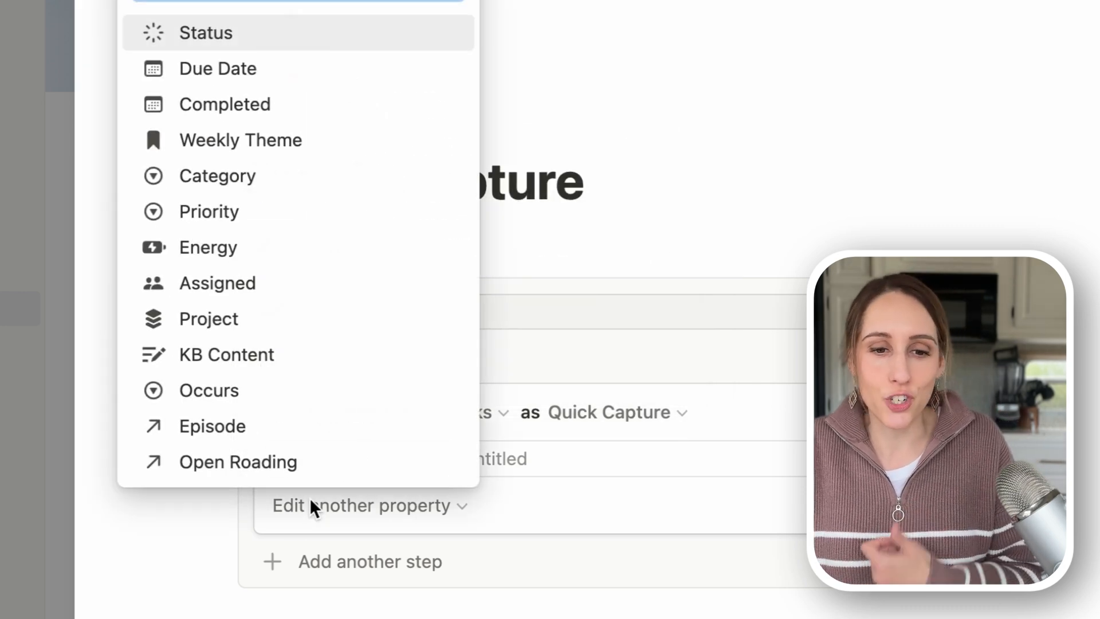
mouse_move(335, 274)
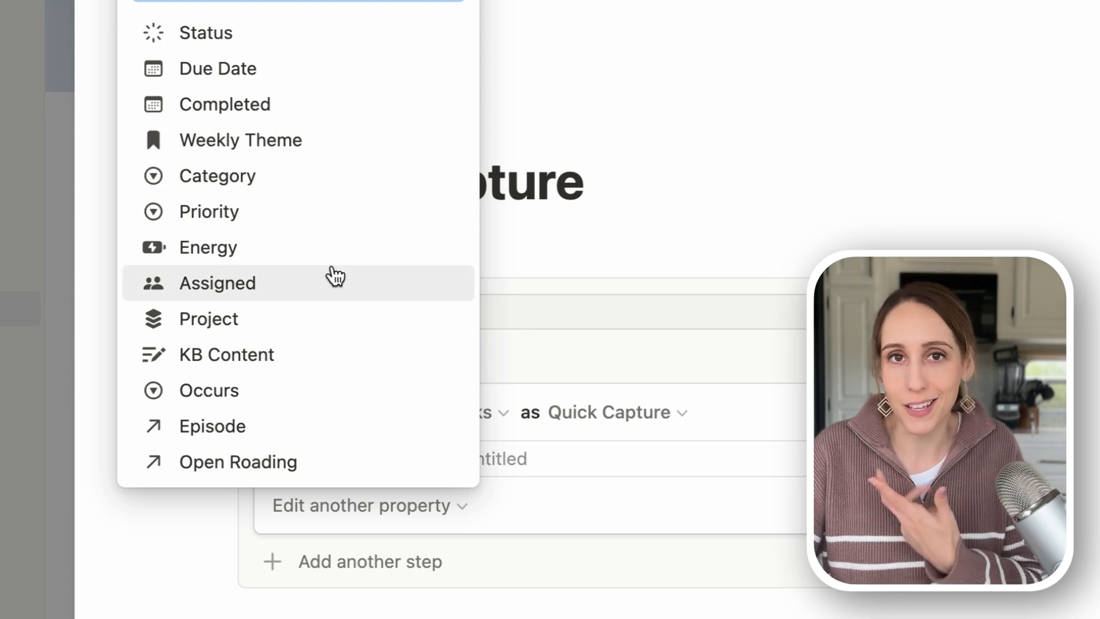
mouse_move(322, 130)
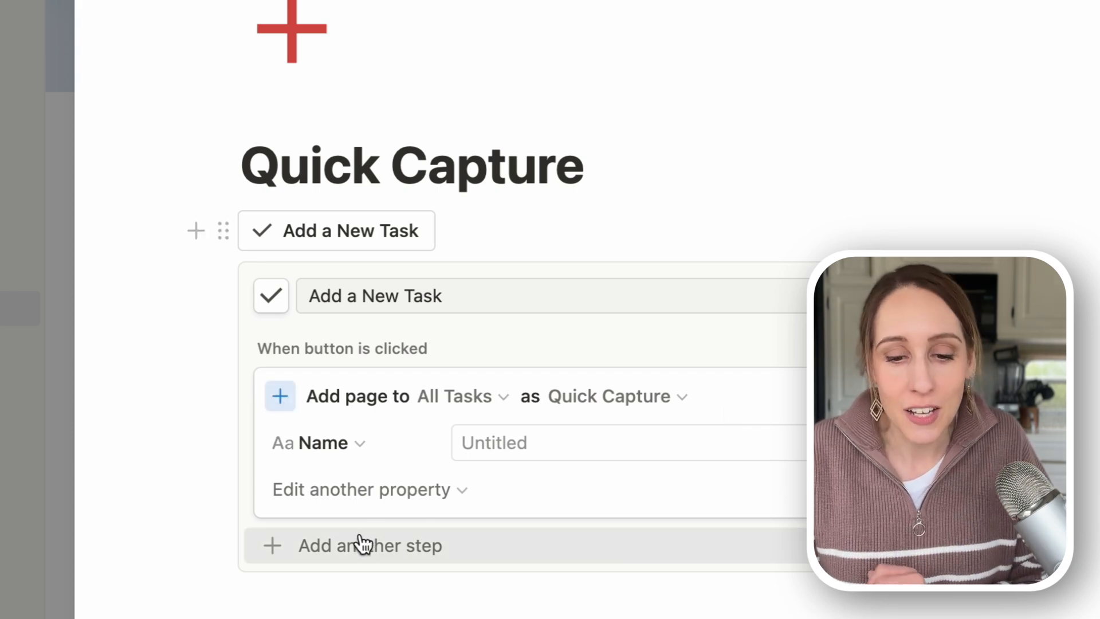
Add an Open page in Center peek step for the new page and finish the button.
click(371, 544)
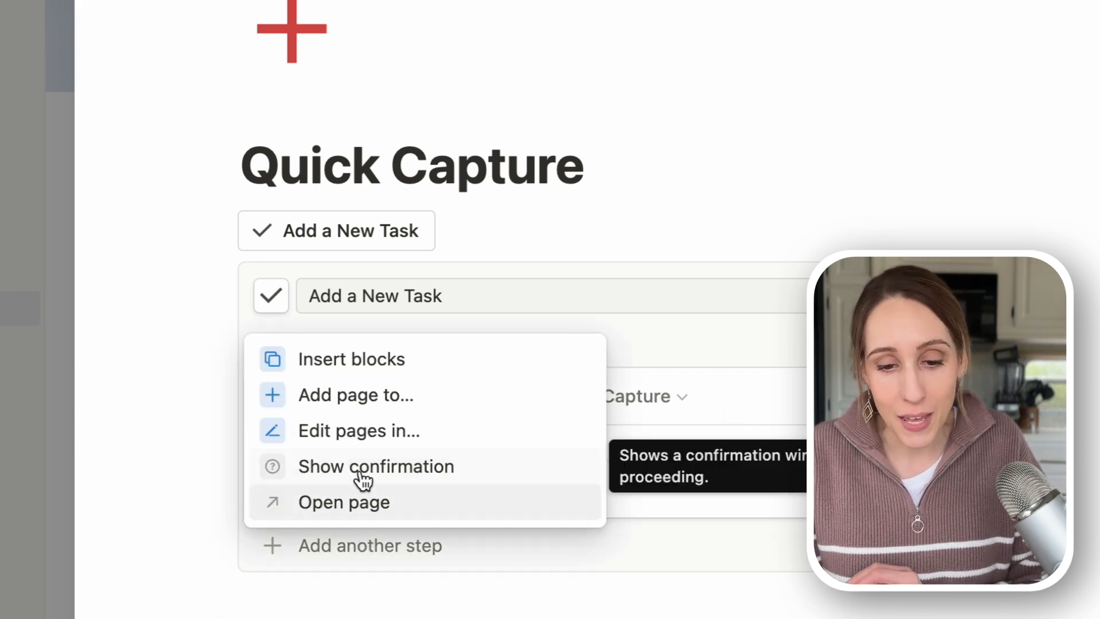
click(343, 502)
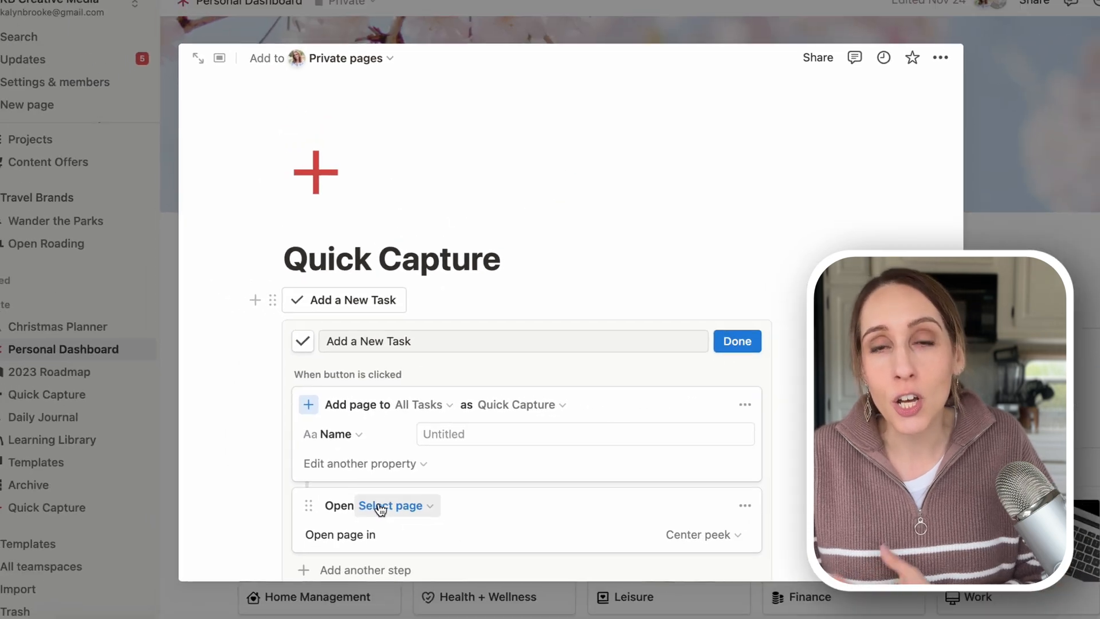
click(392, 505)
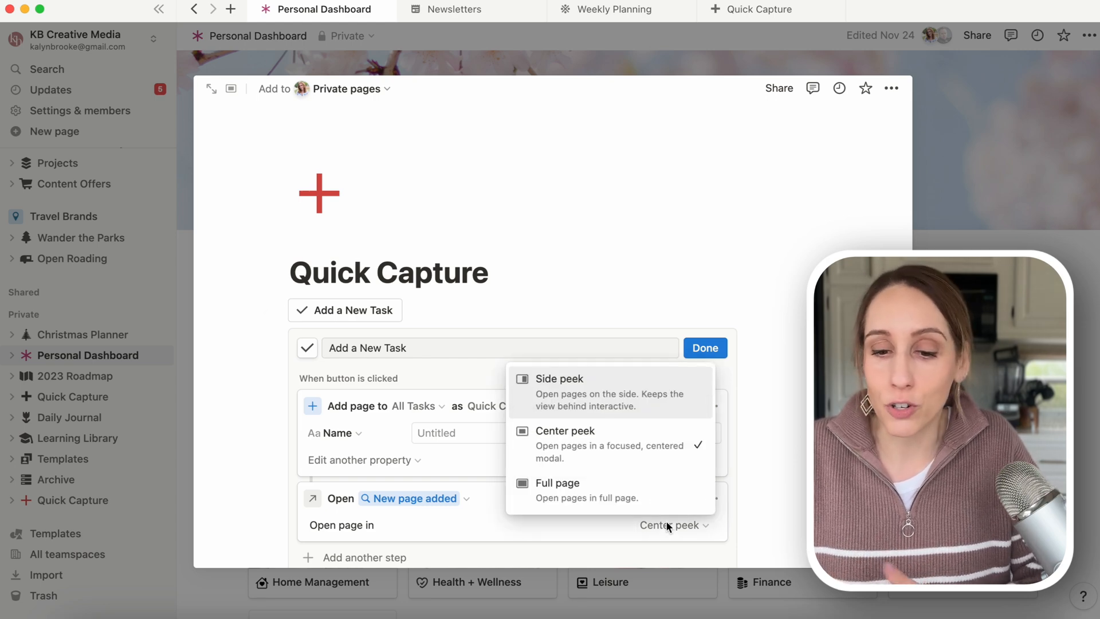
mouse_move(562, 527)
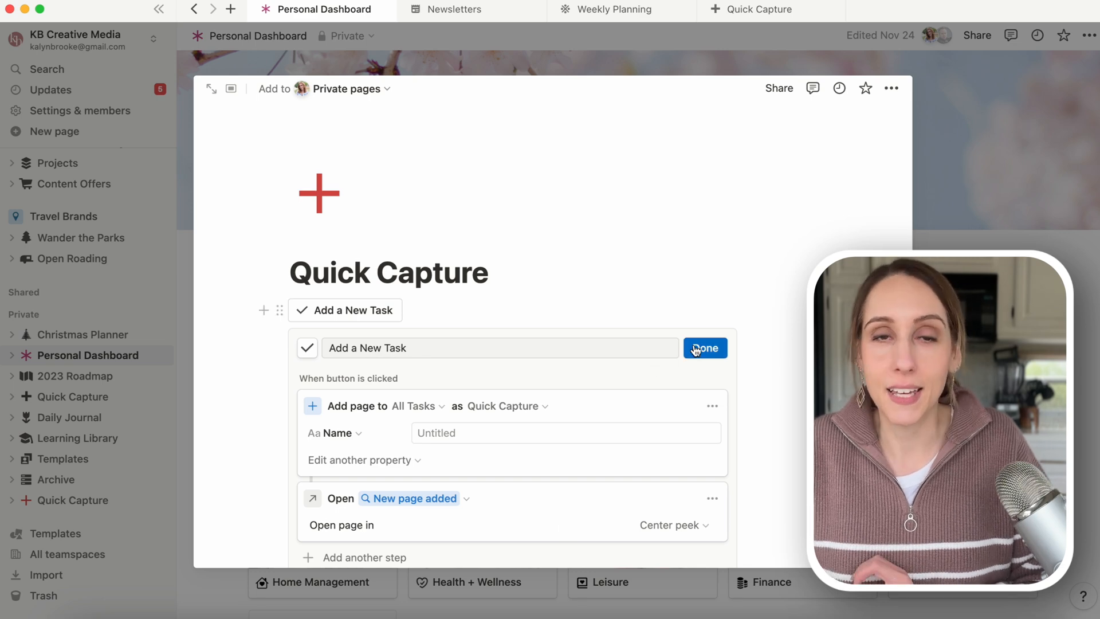
click(703, 347)
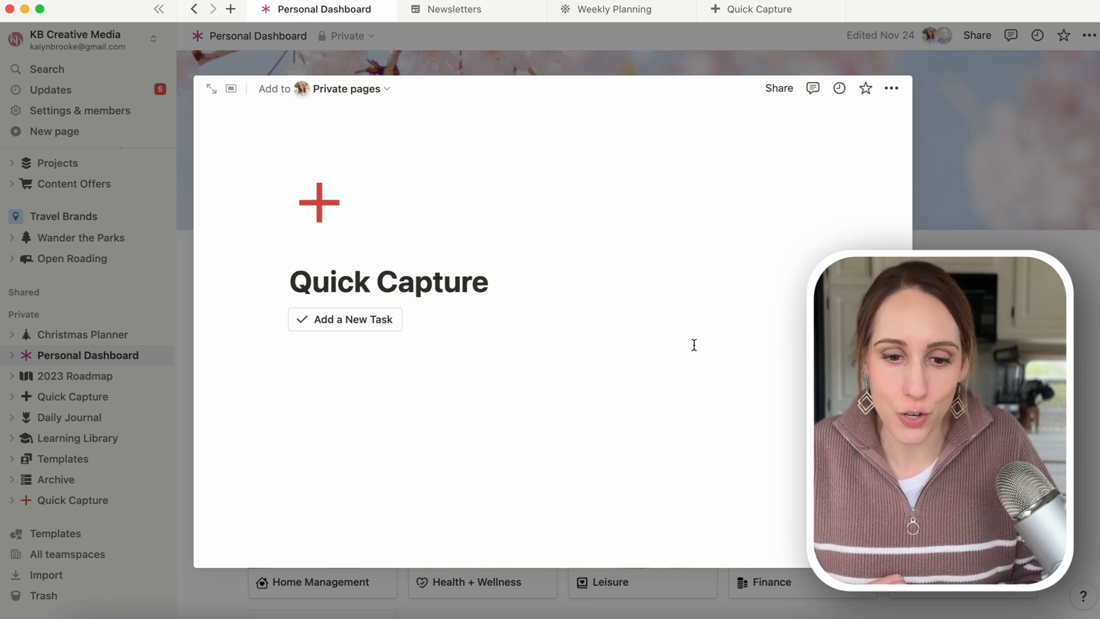
mouse_move(354, 323)
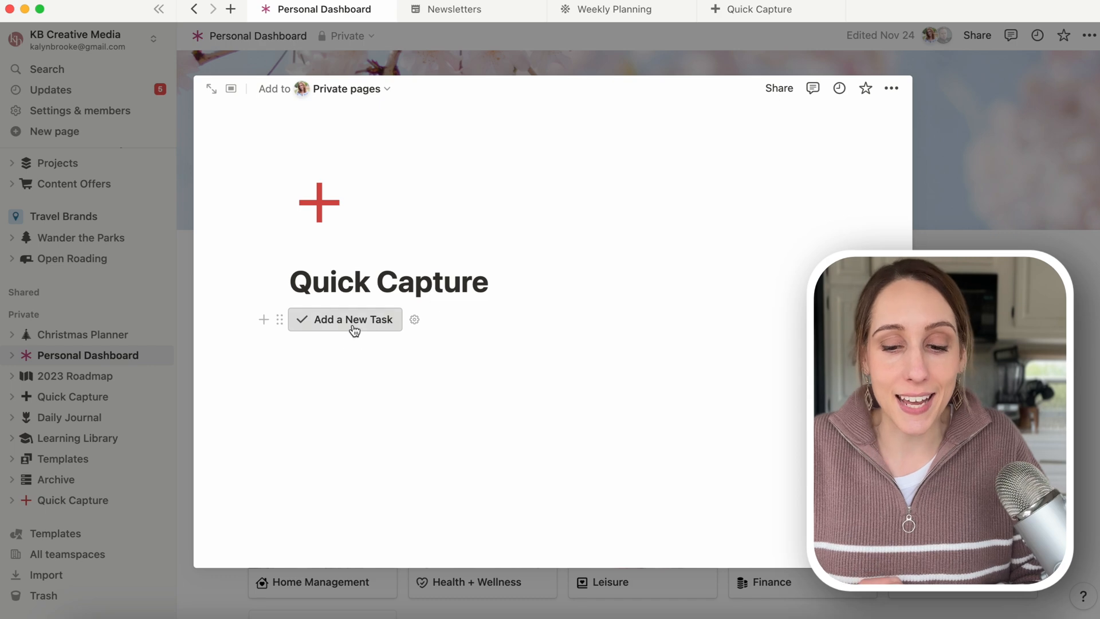
Use the button to create 'Example Task' with Category set to Open Roading.
click(354, 319)
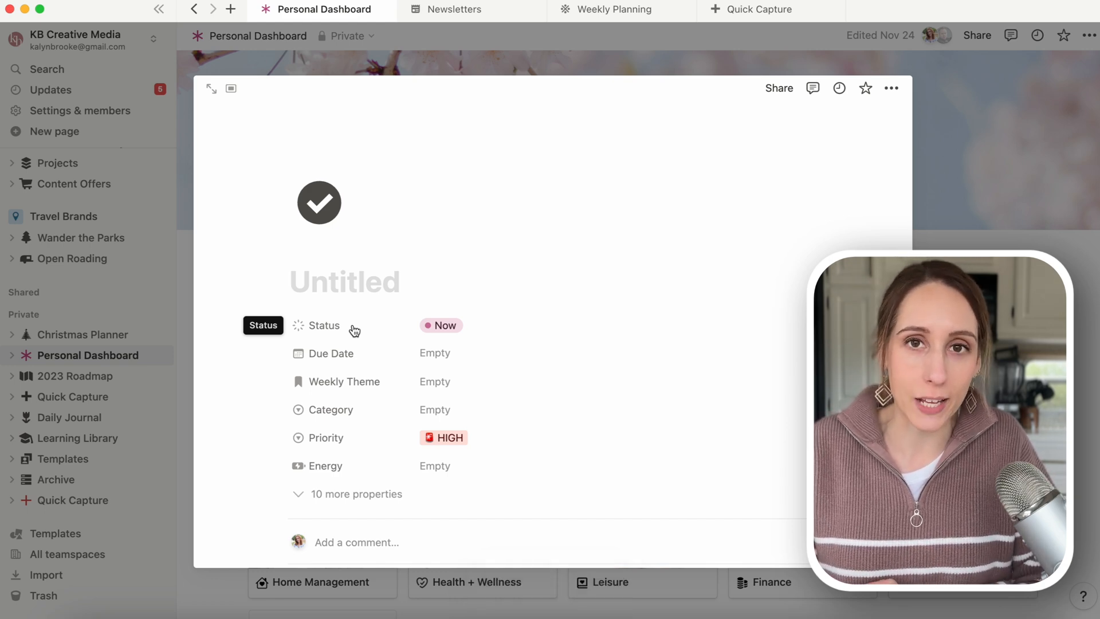
text(E)
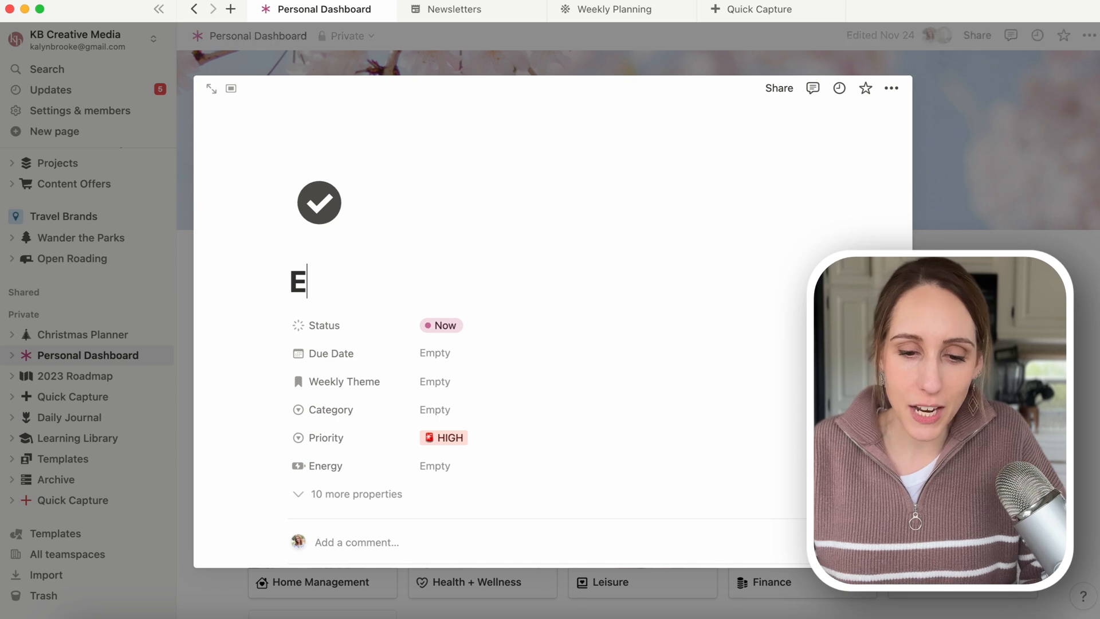
text(xample)
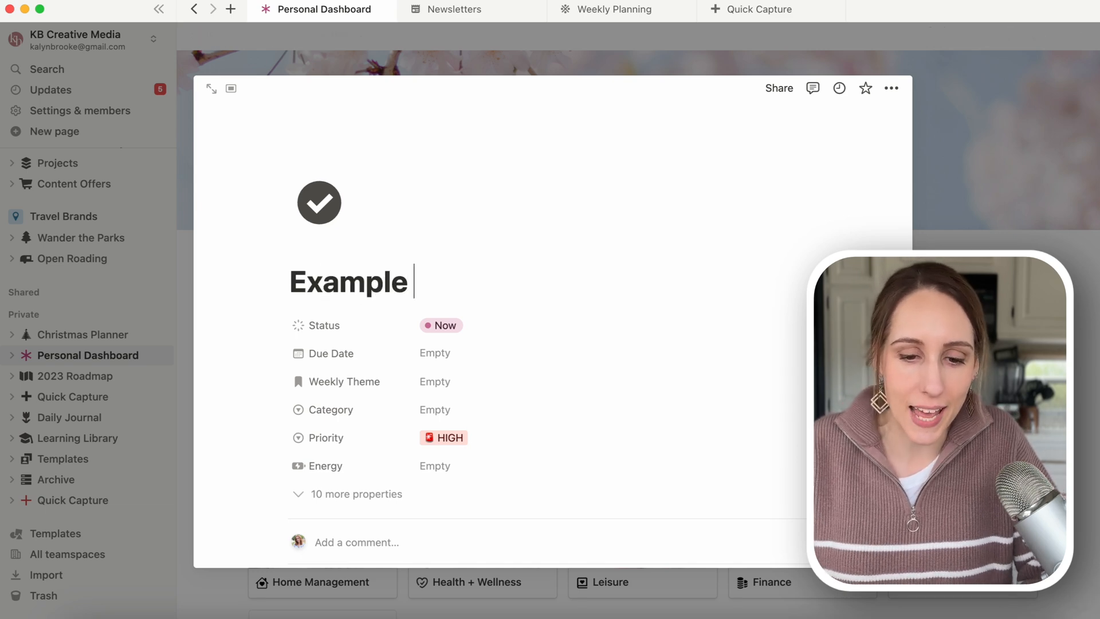
text(Task)
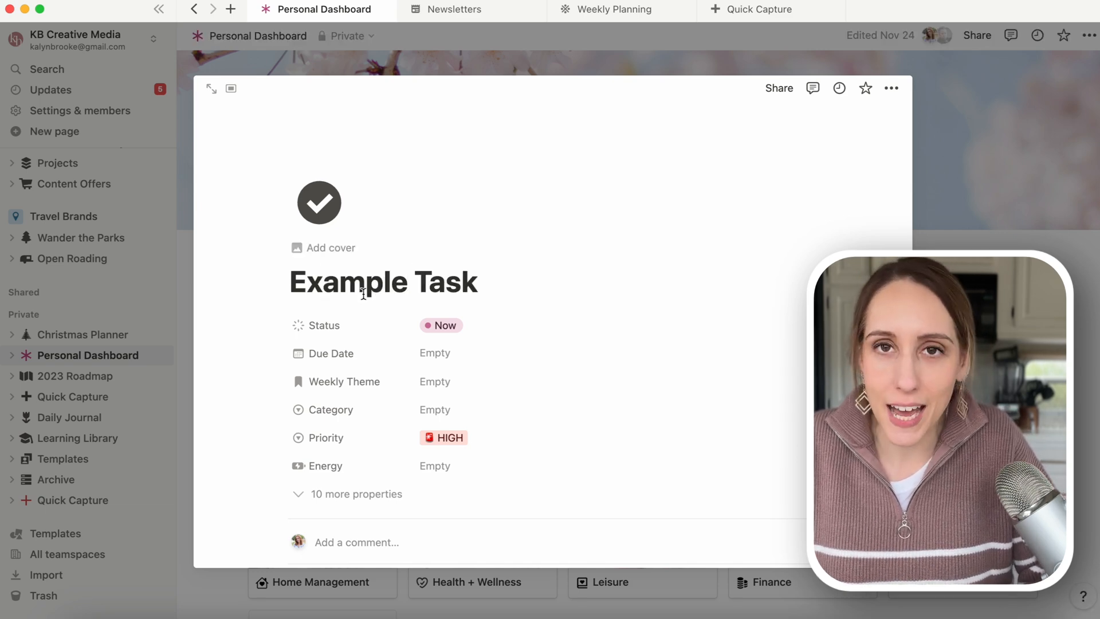
click(434, 410)
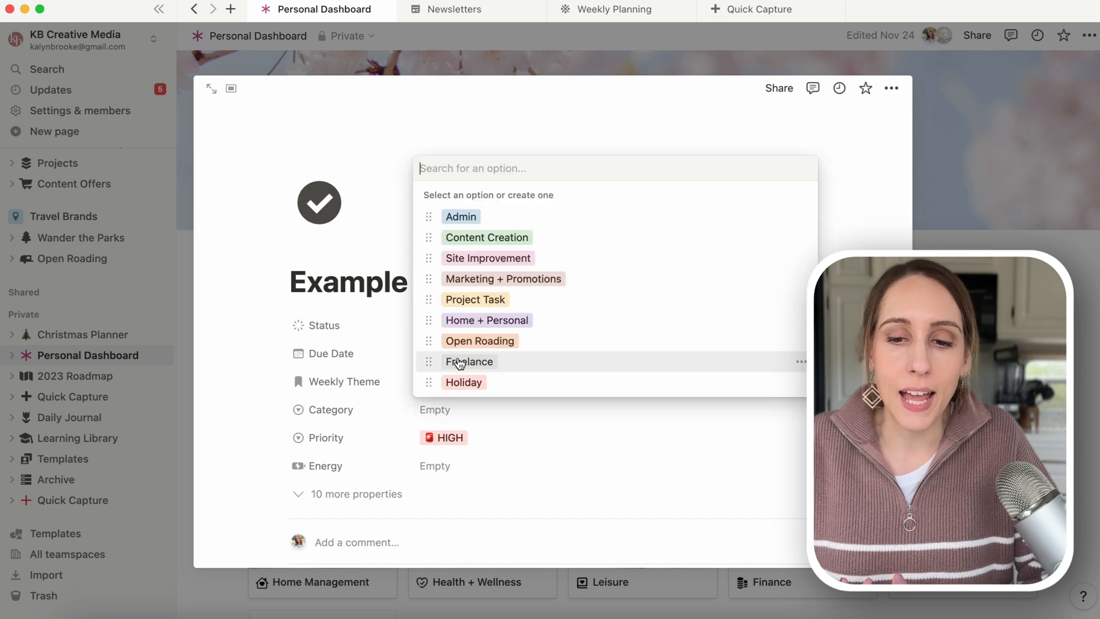
click(480, 340)
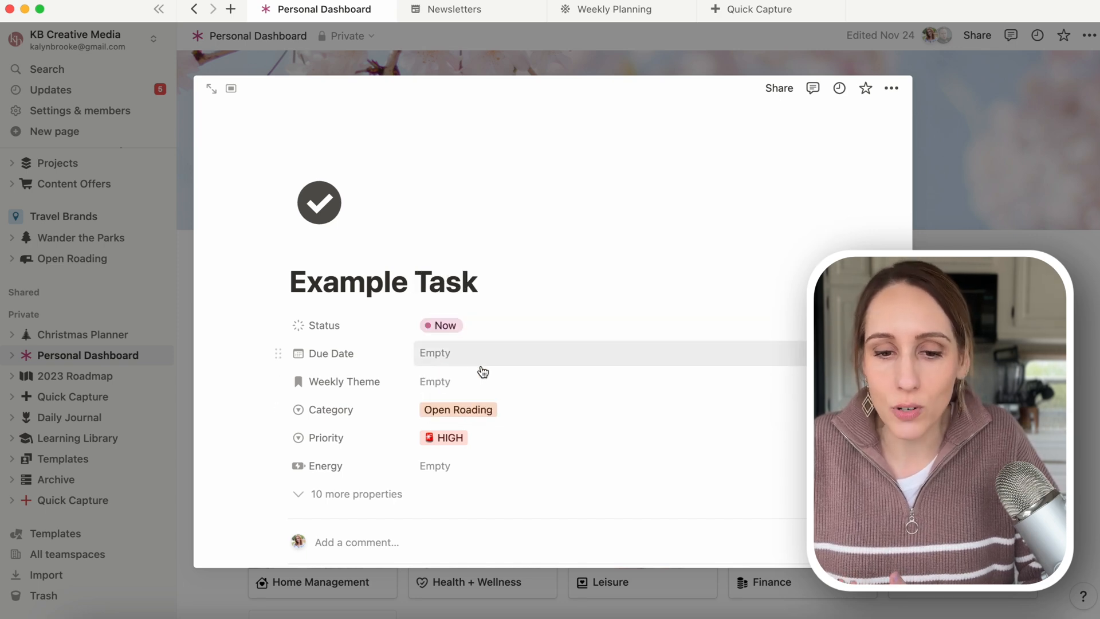
click(434, 465)
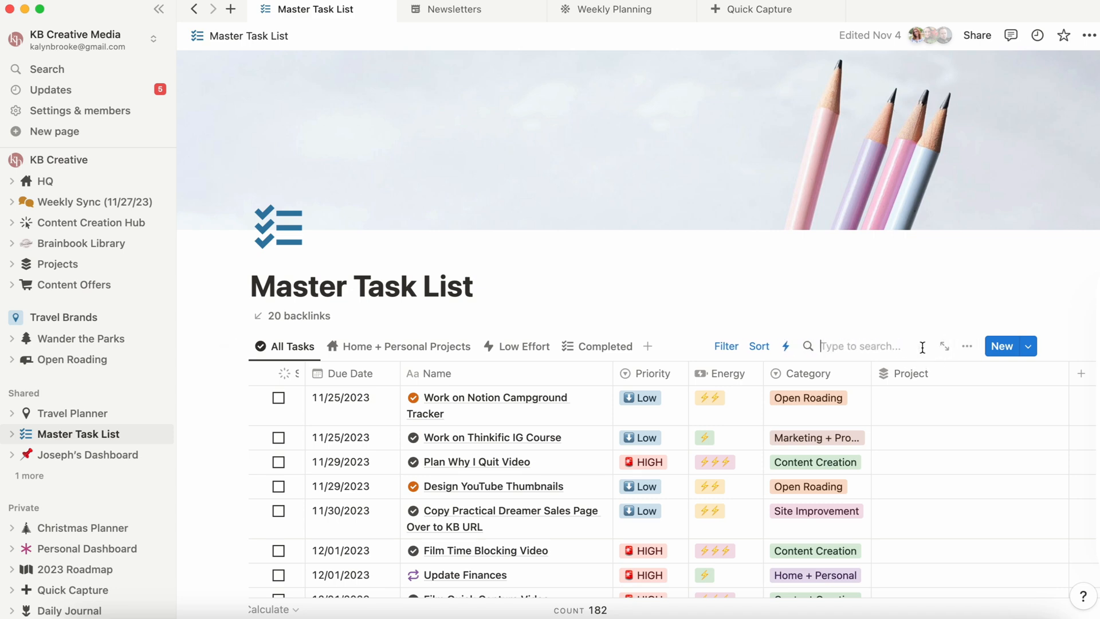
Search the Master Task List for 'example' to confirm Example Task is there.
text(ecample)
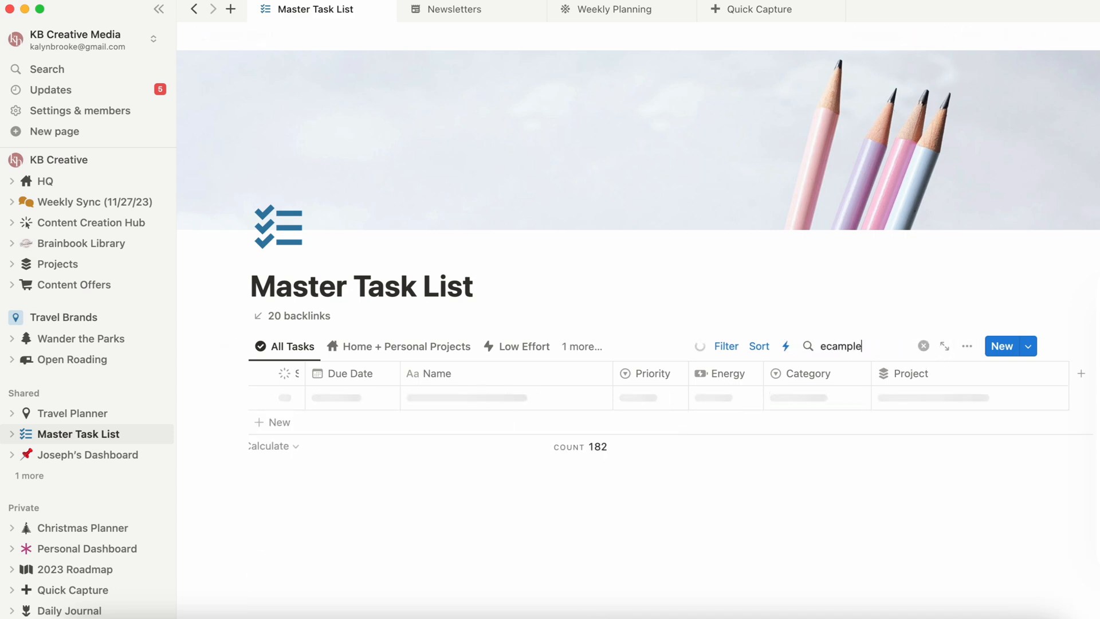
text(exam)
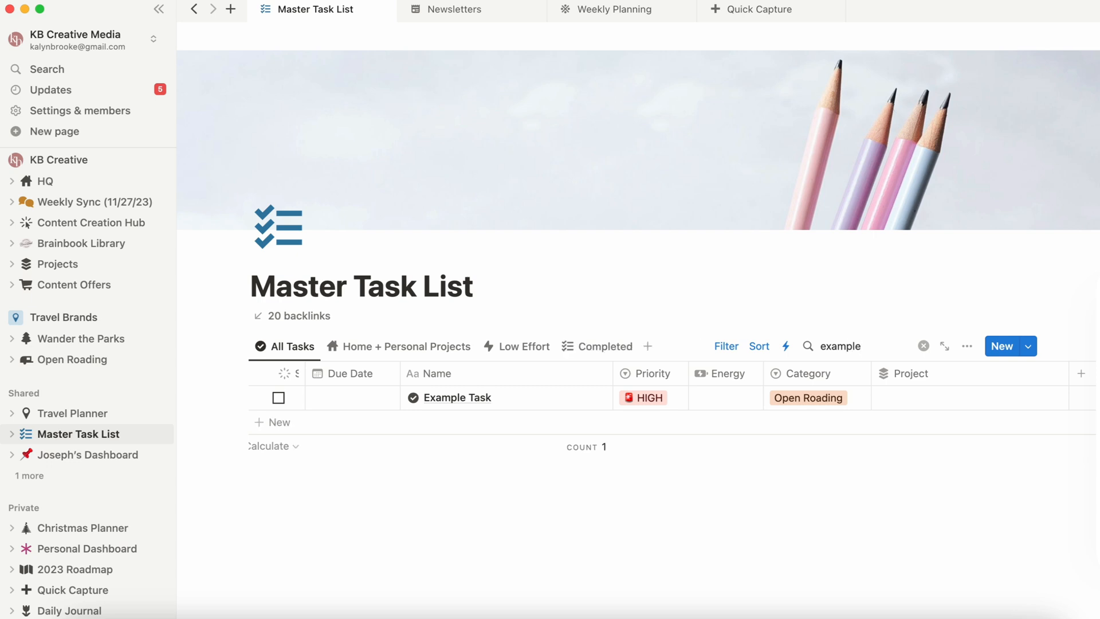
click(350, 397)
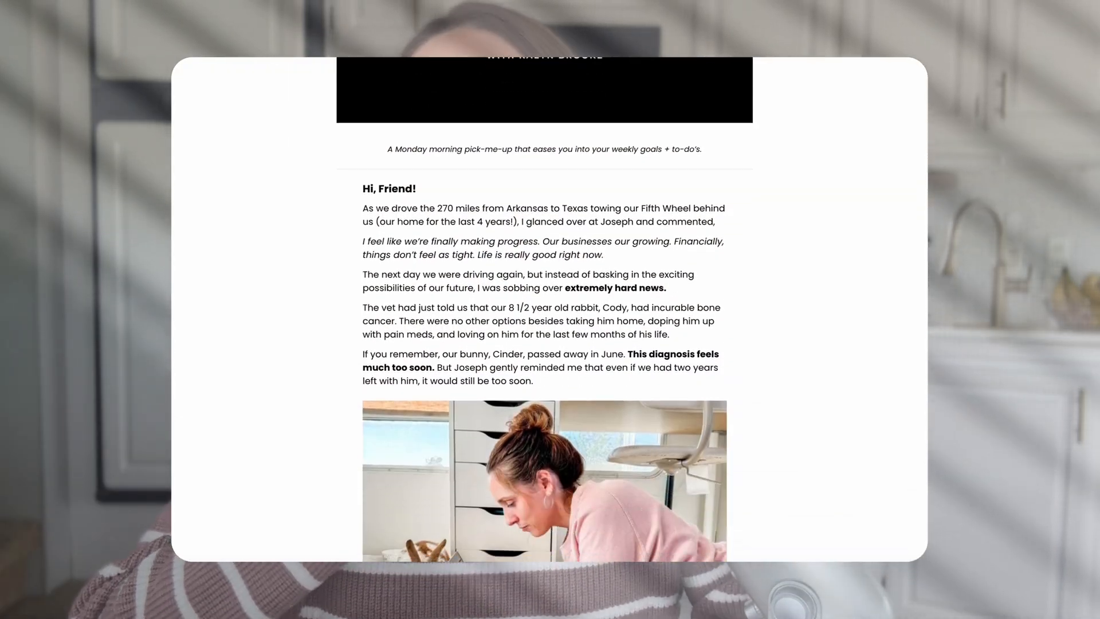
scroll(down, 3)
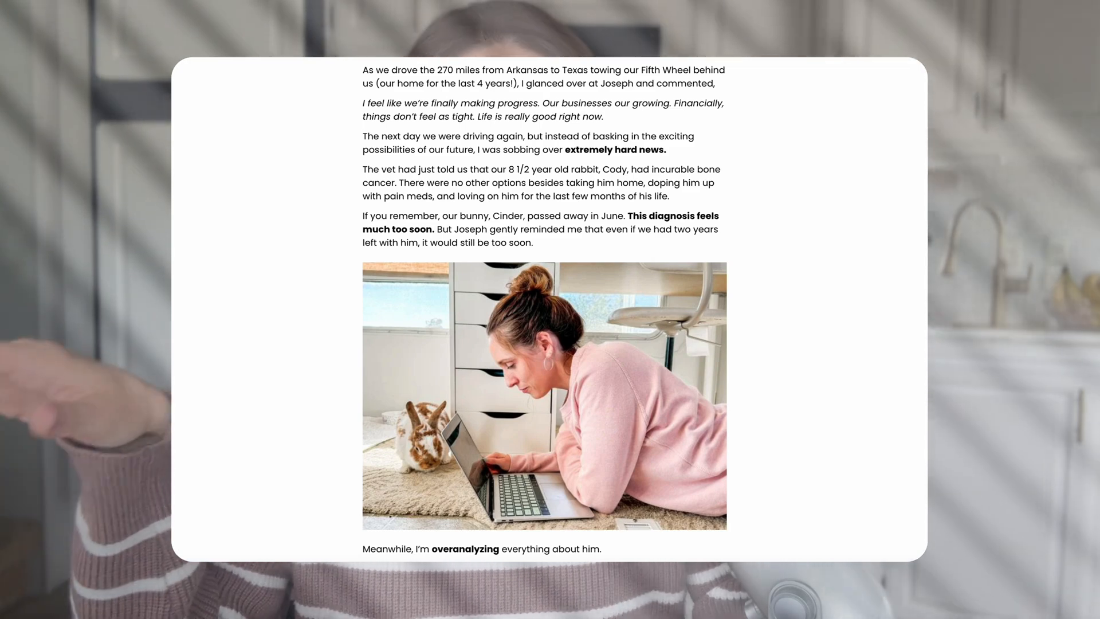
scroll(down, 3)
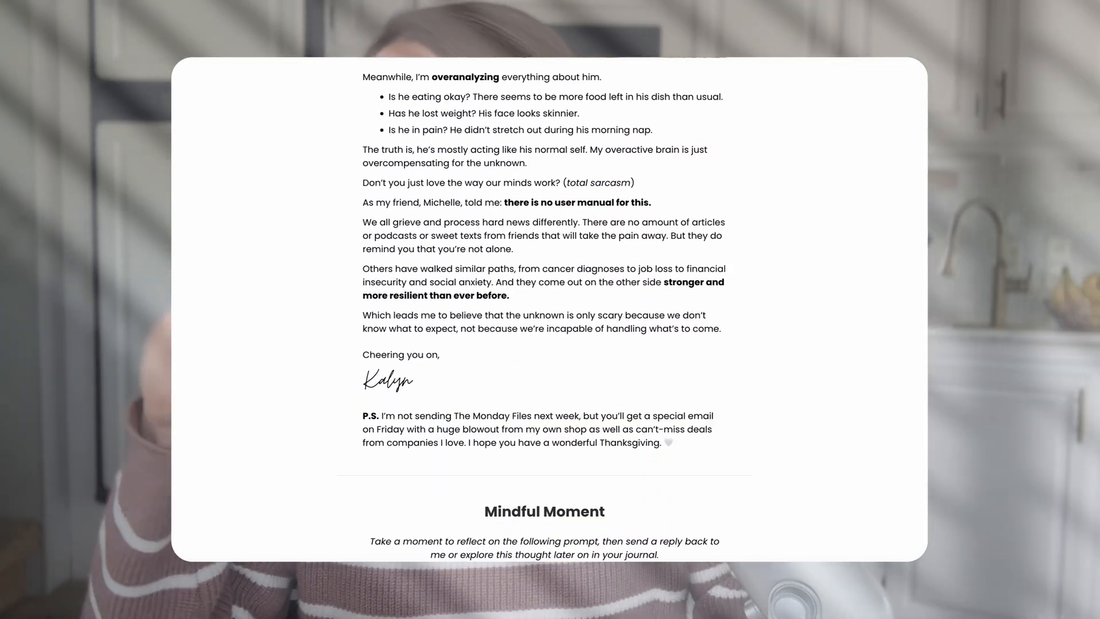
scroll(down, 3)
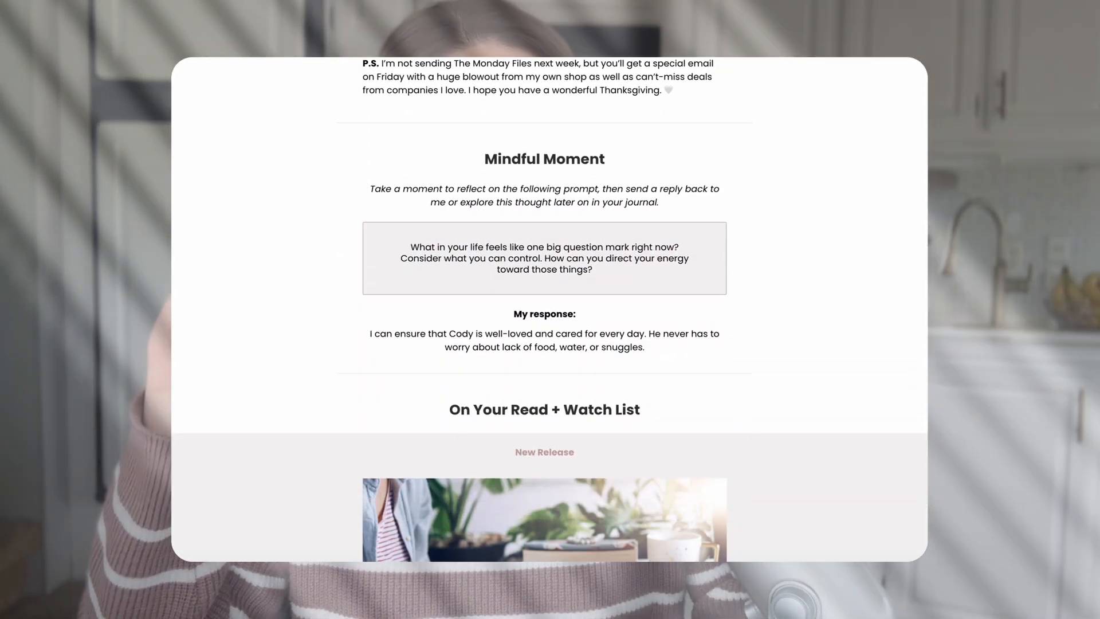
scroll(down, 3)
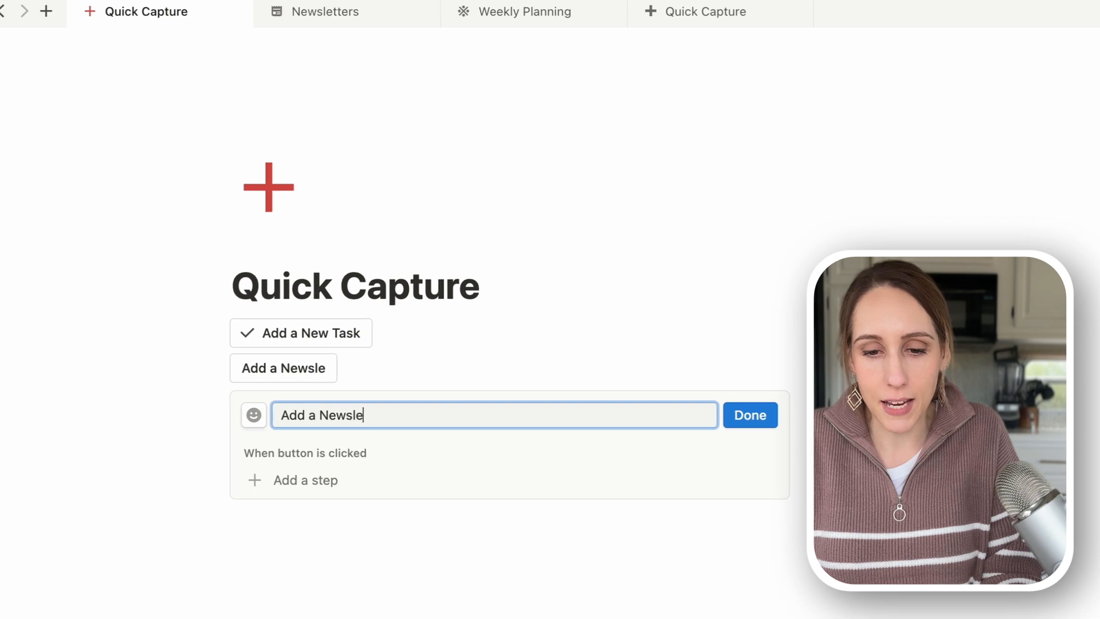
Name the second button 'Add a Newsletter Idea' and give it the newsletter icon.
text(tter Idea)
text(n)
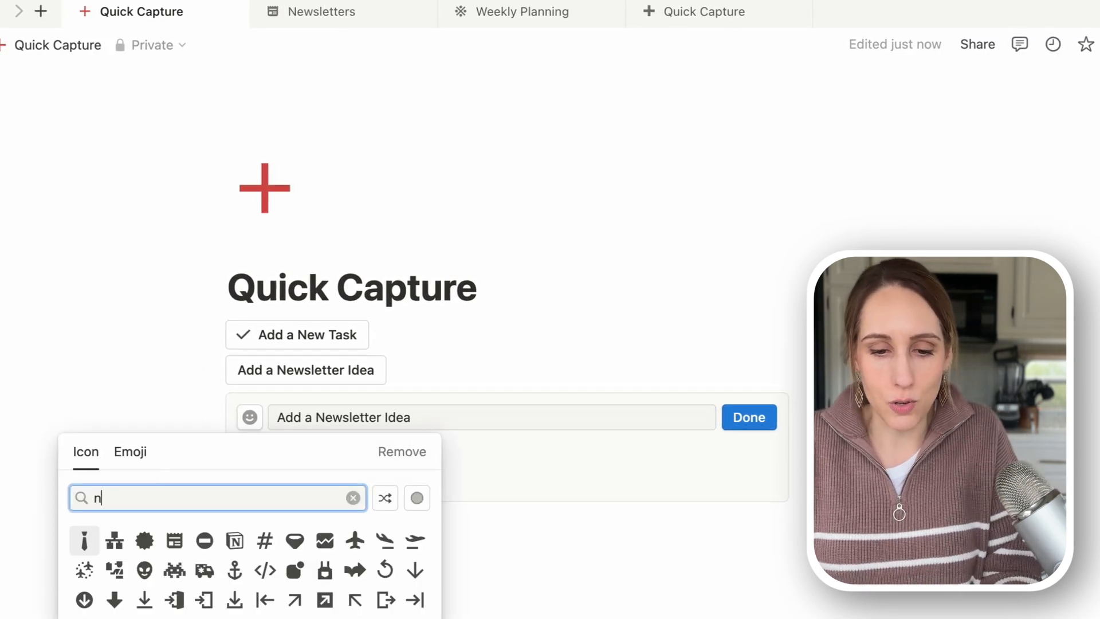
text(ews)
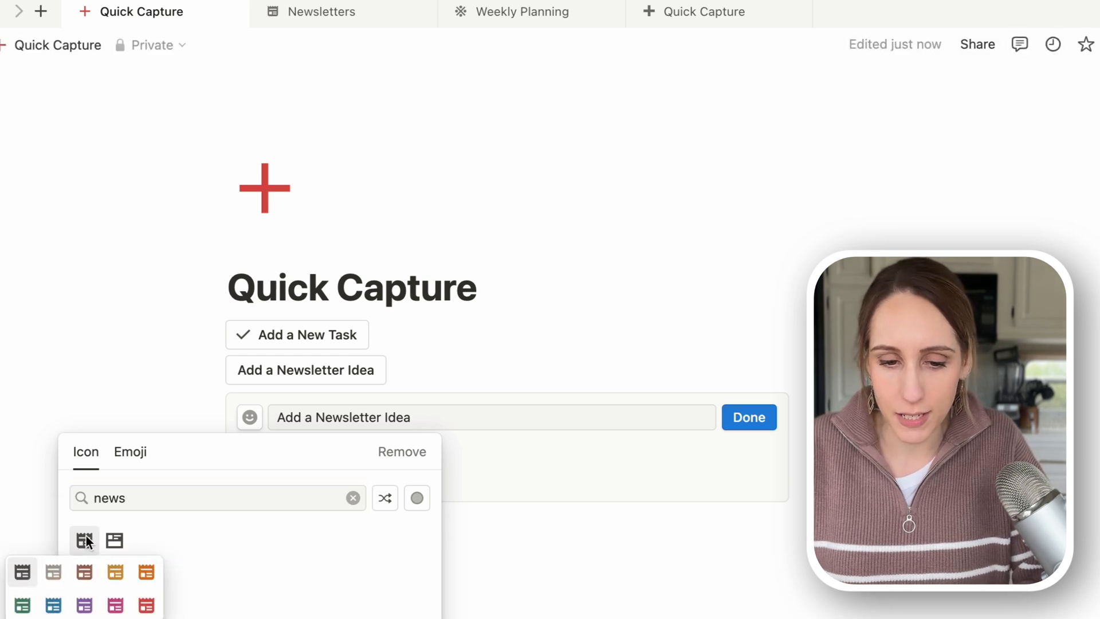
click(84, 540)
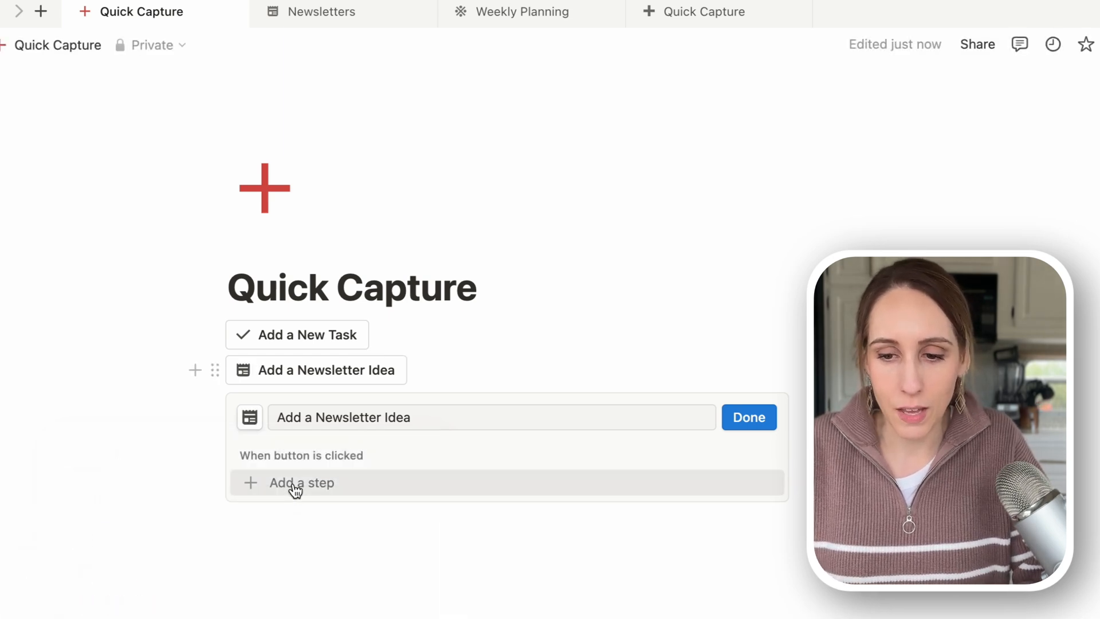
Make the button add a page to Content Database using the Issue No. template.
click(302, 483)
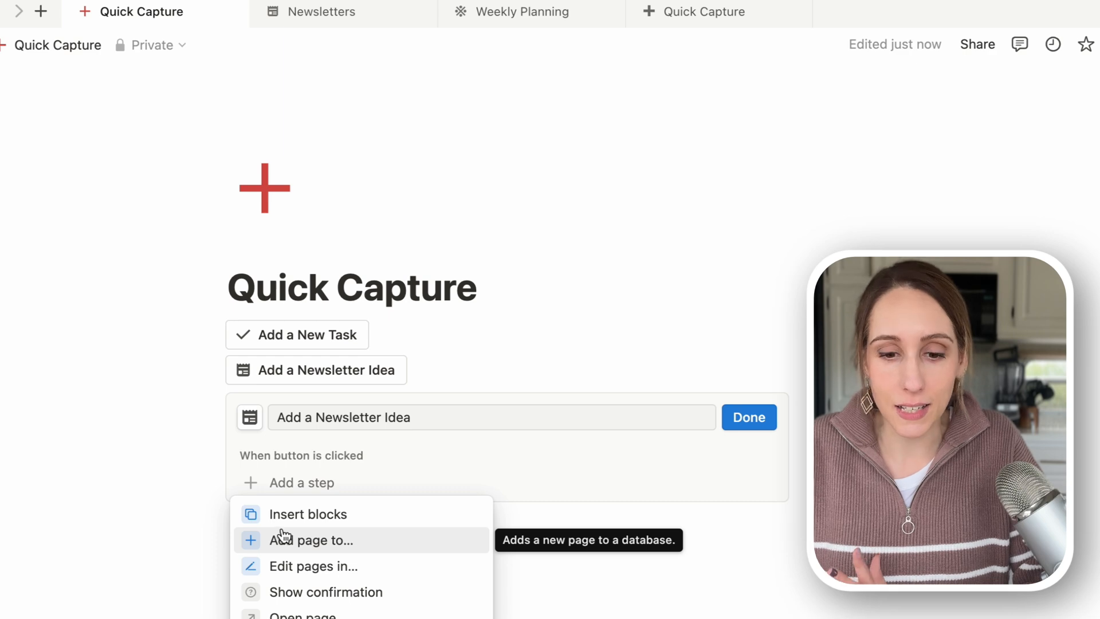
click(311, 540)
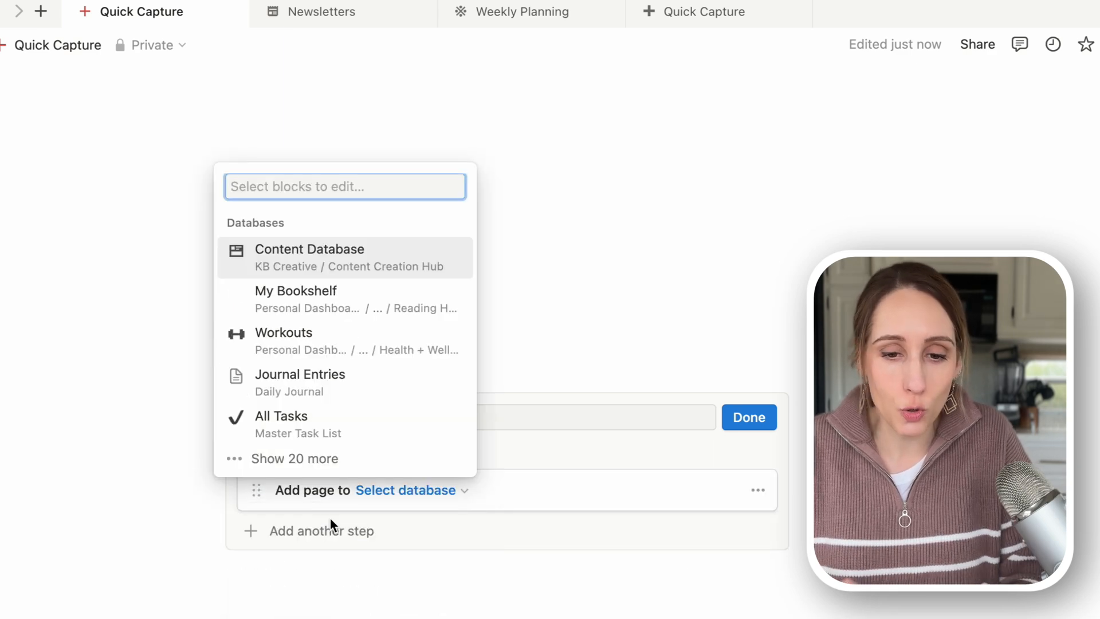
click(295, 458)
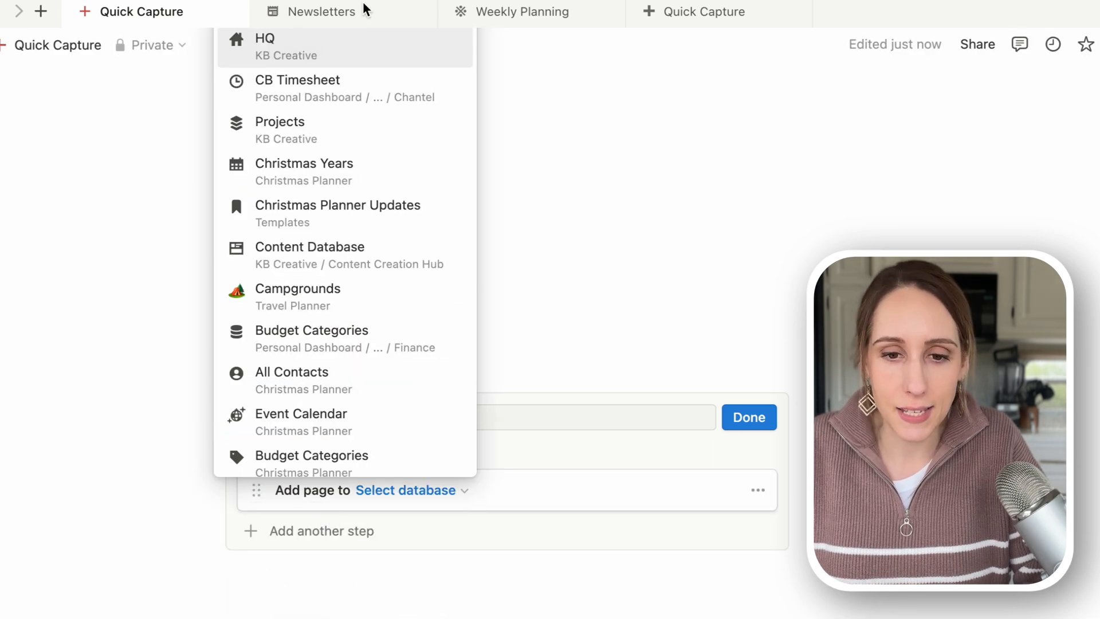
text(conten)
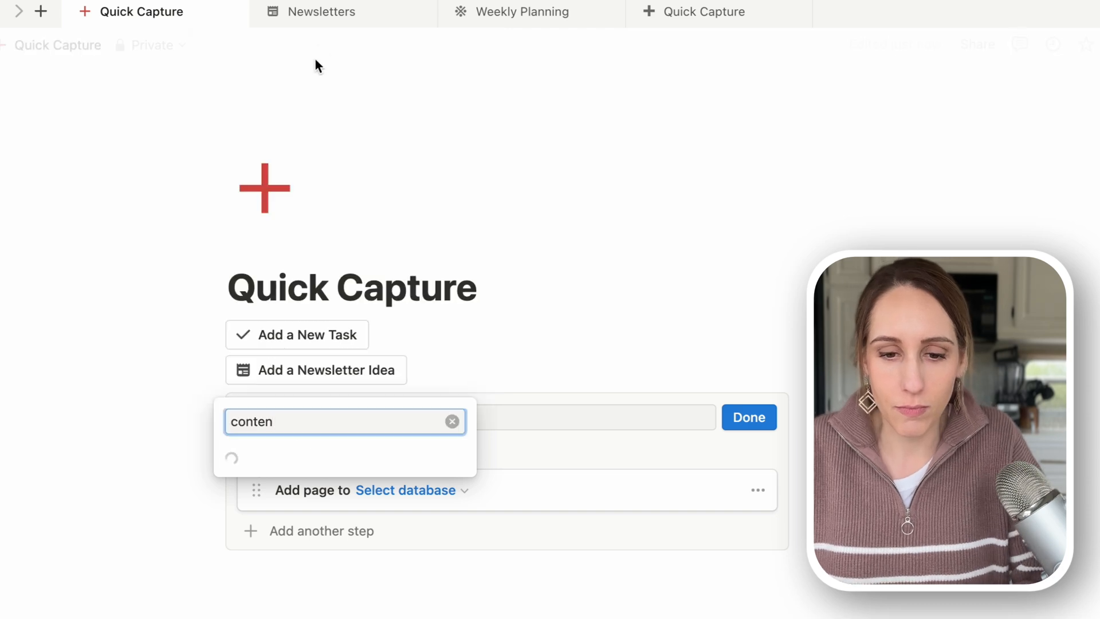
click(343, 456)
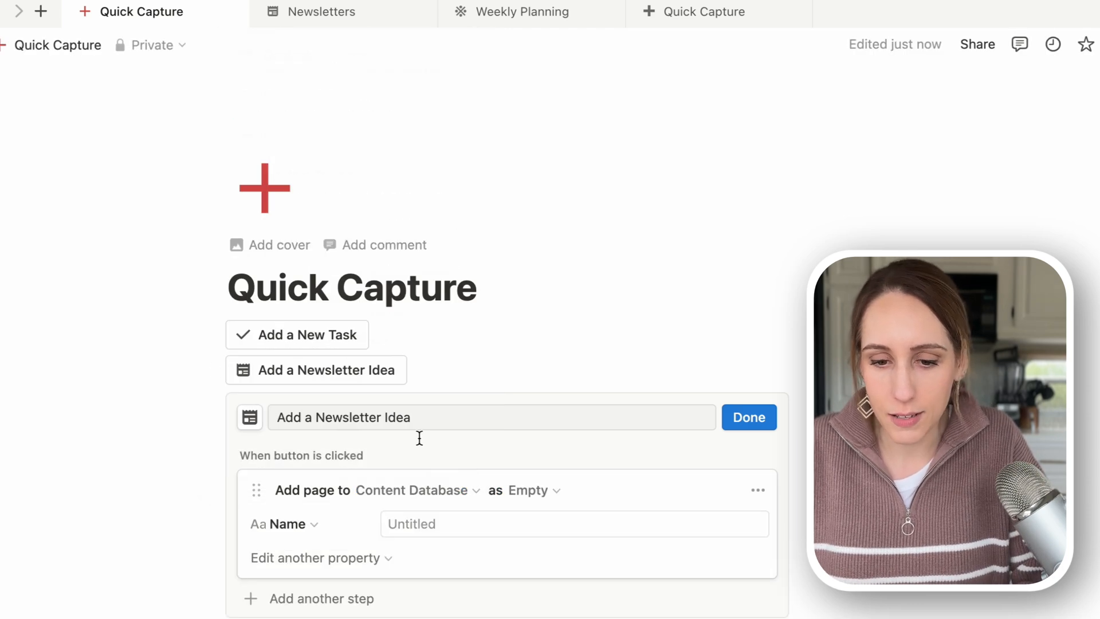
click(527, 489)
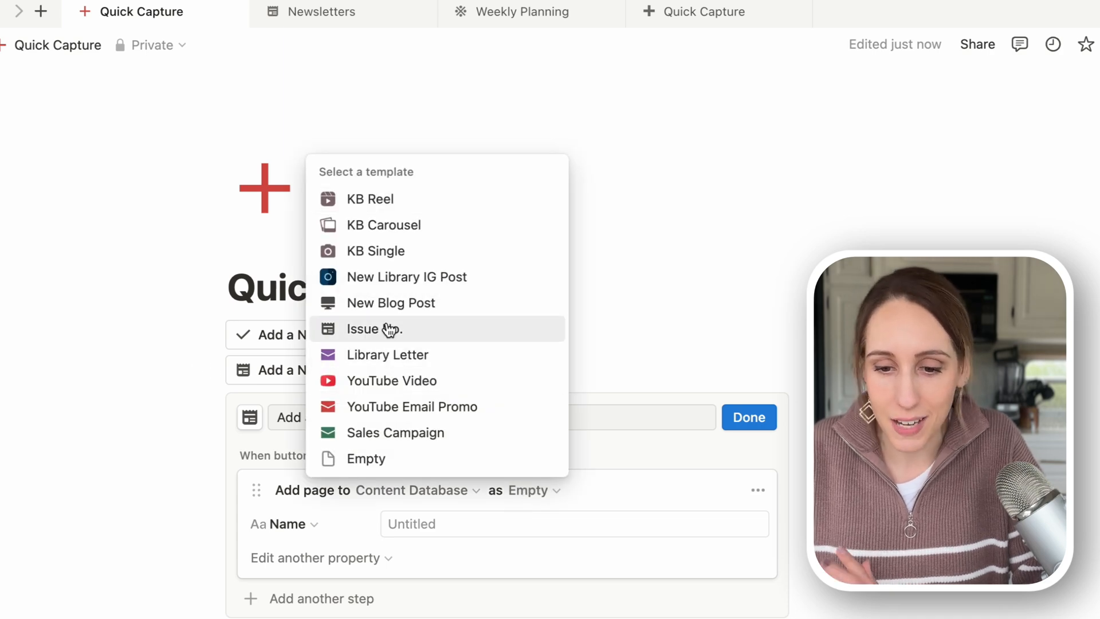
click(374, 329)
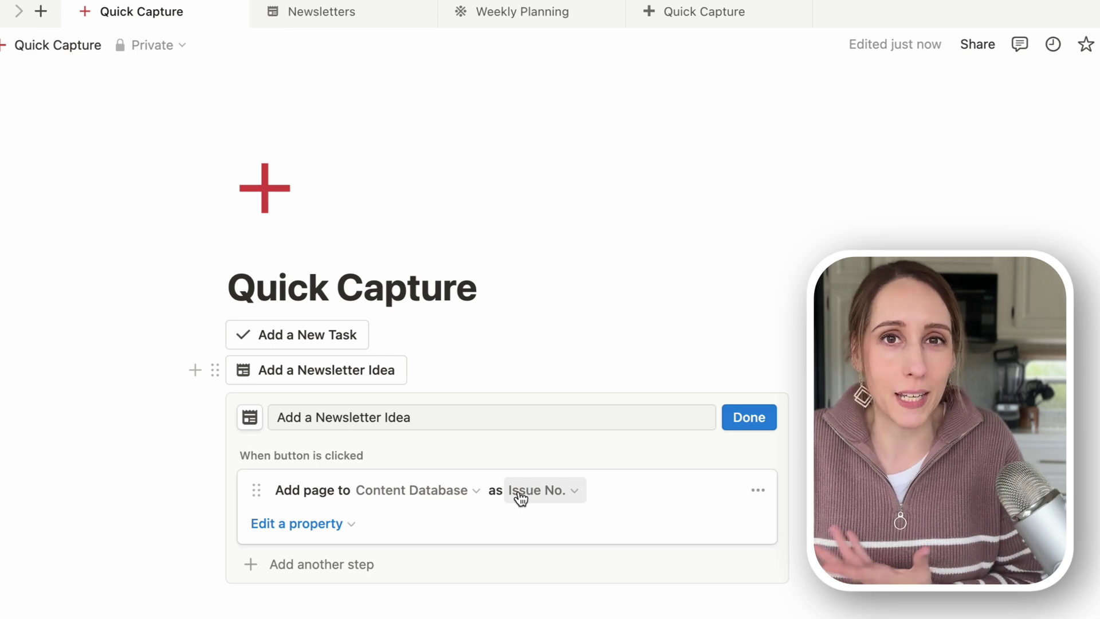
mouse_move(303, 523)
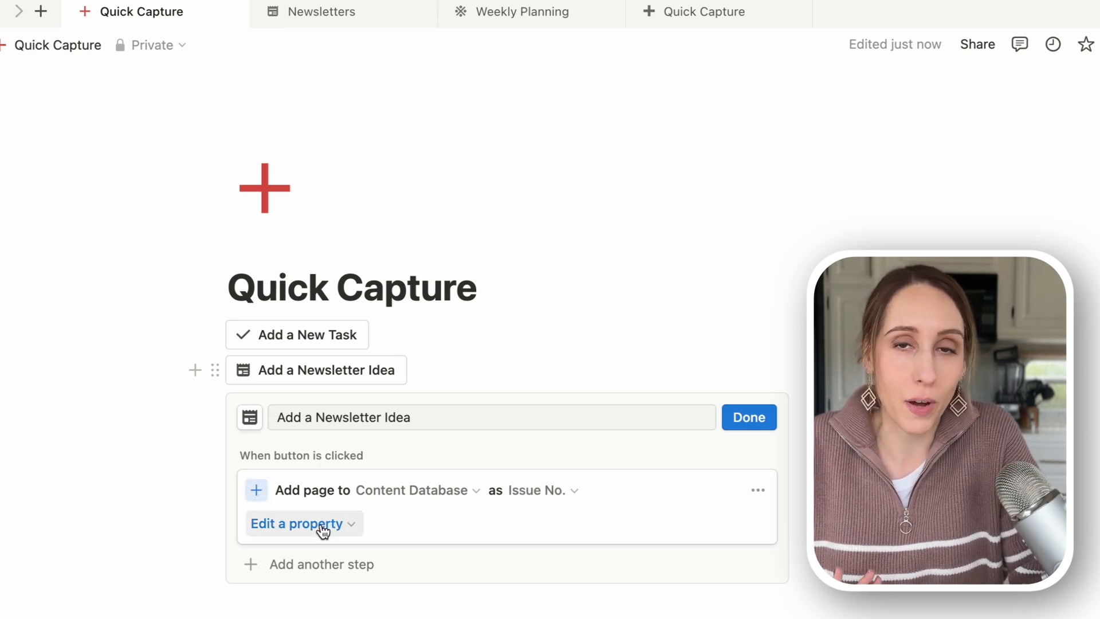
Add a second step that opens the newly added page in center peek.
scroll(down, 3)
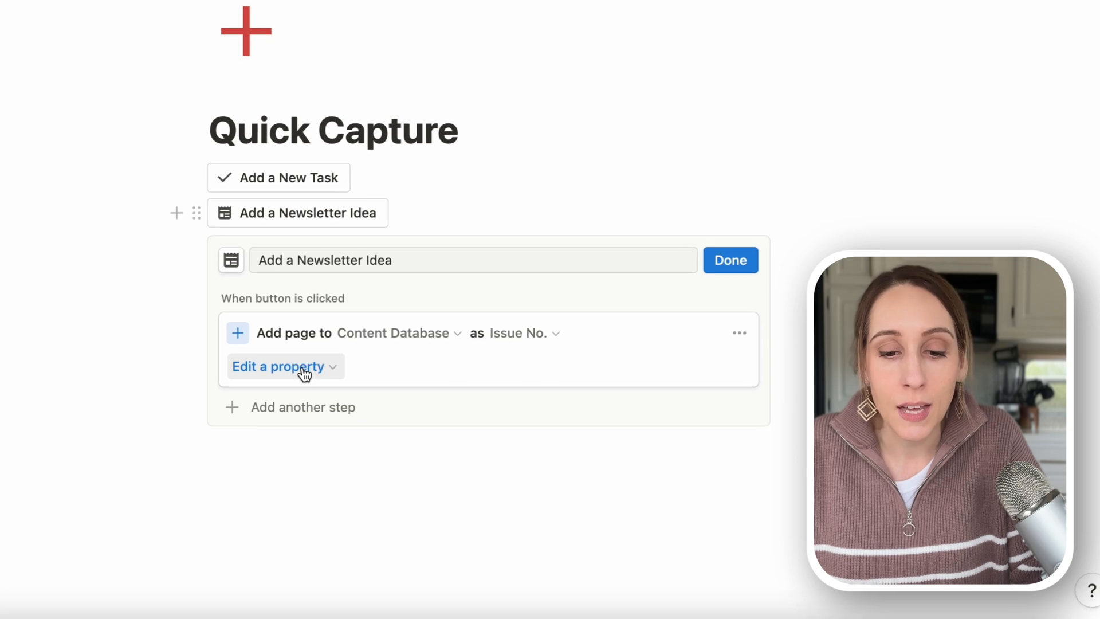
mouse_move(293, 403)
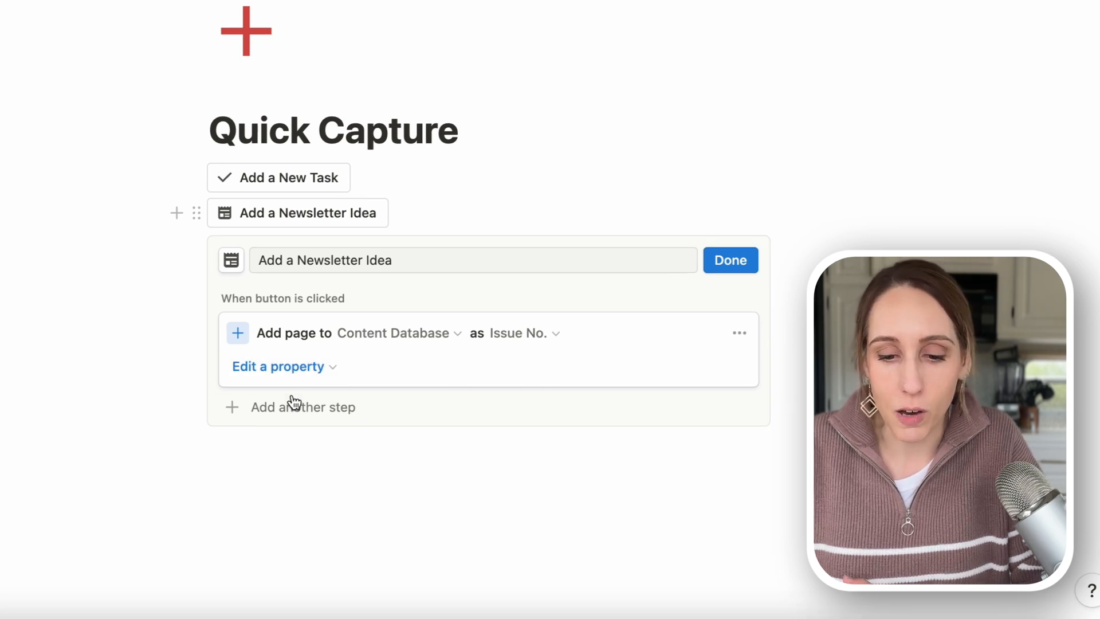
click(302, 407)
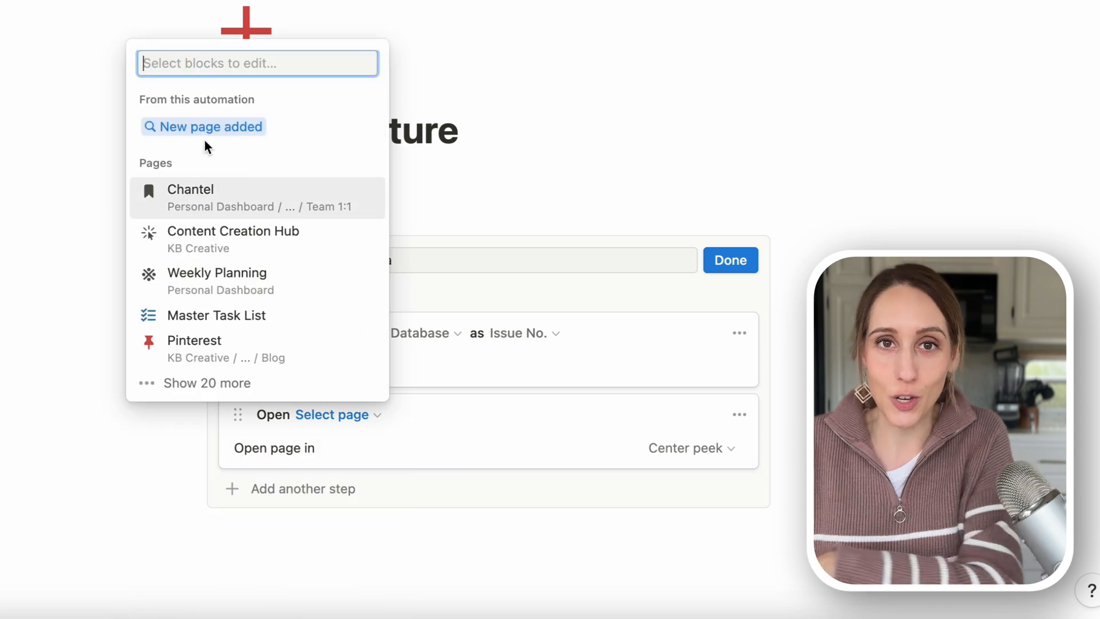
click(210, 126)
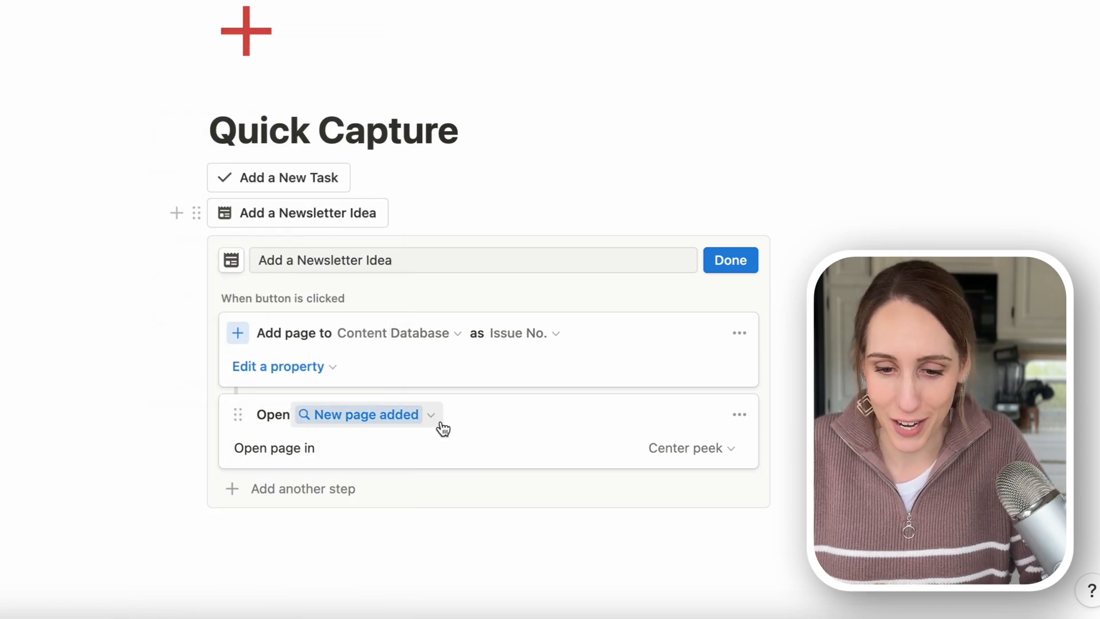
mouse_move(691, 448)
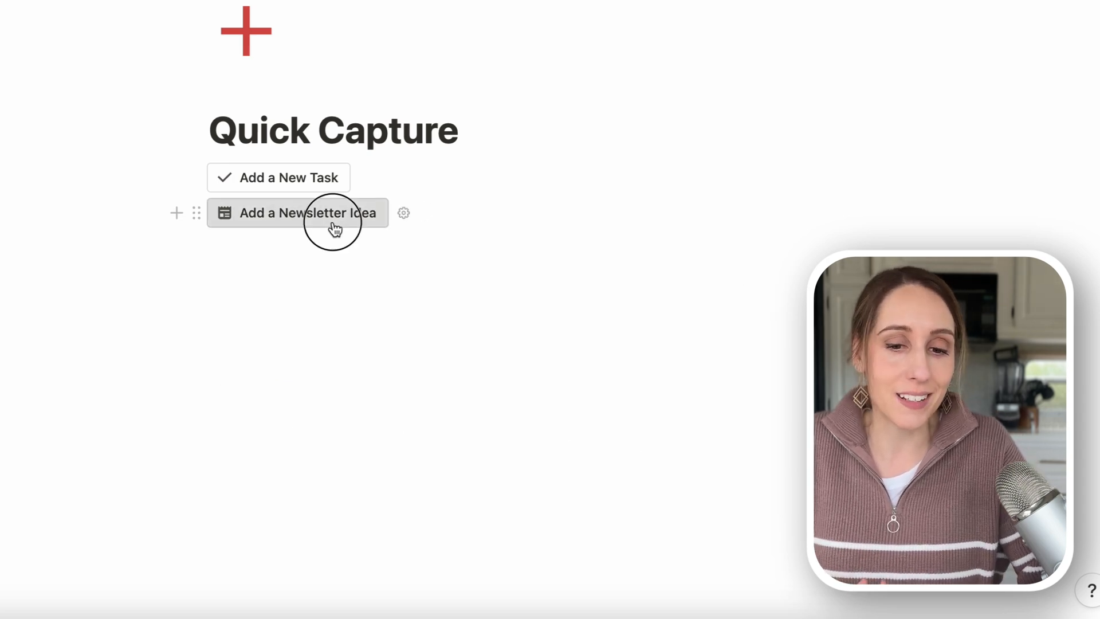
Test Add a Newsletter Idea, creating an Issue No. page with Status Writing.
click(306, 212)
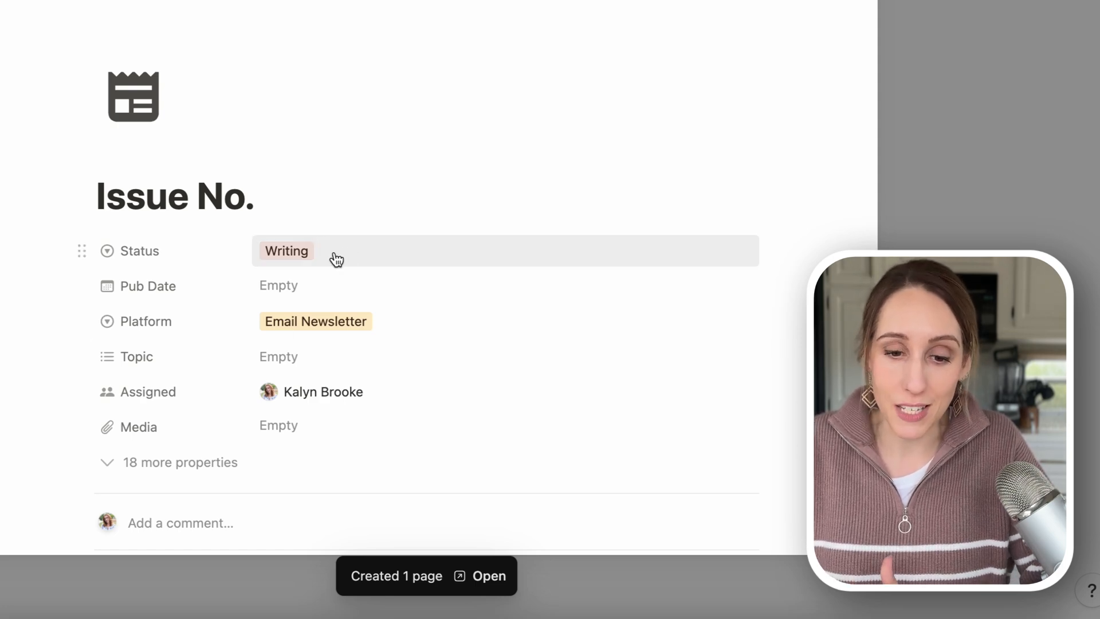
click(278, 356)
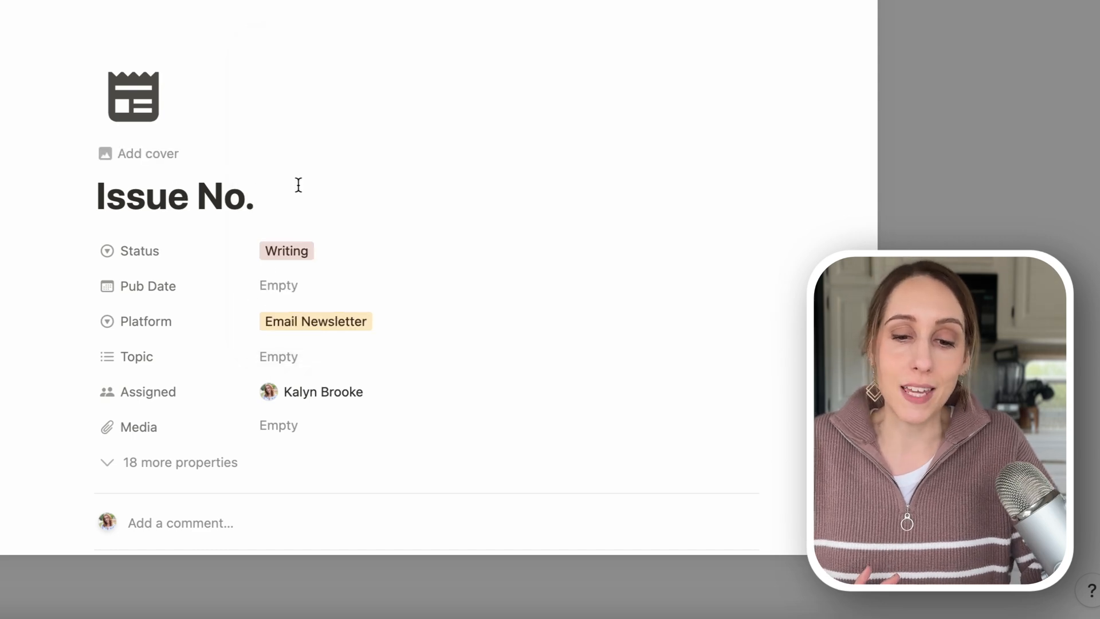
double_click(174, 197)
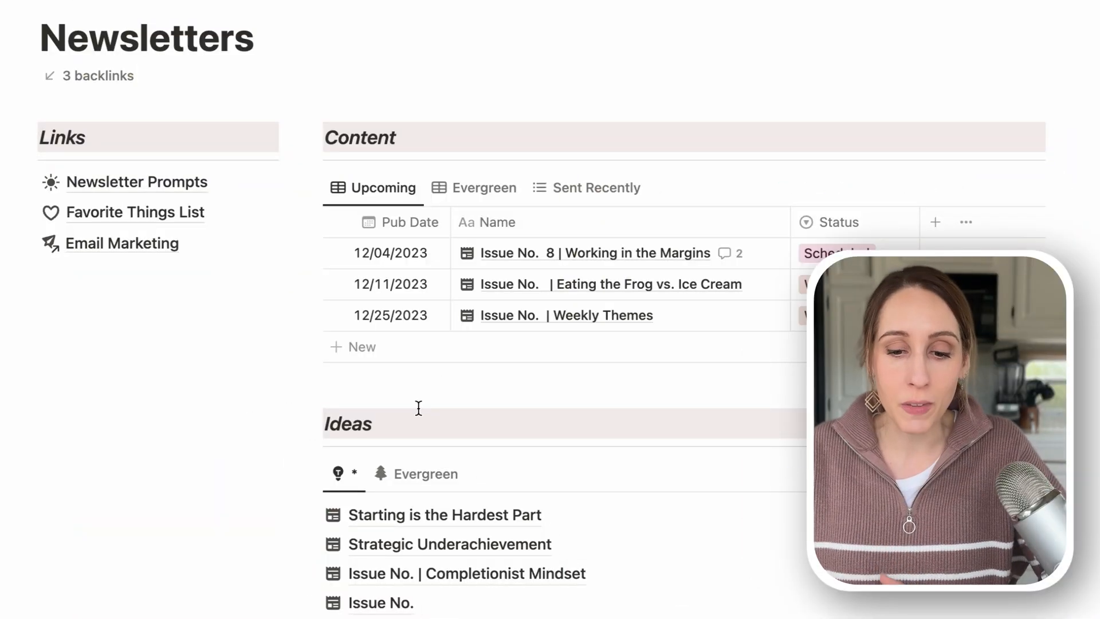
Reveal the Ideas view filters: Brand KB, Status Idea, Platform Email Newsletter.
scroll(down, 3)
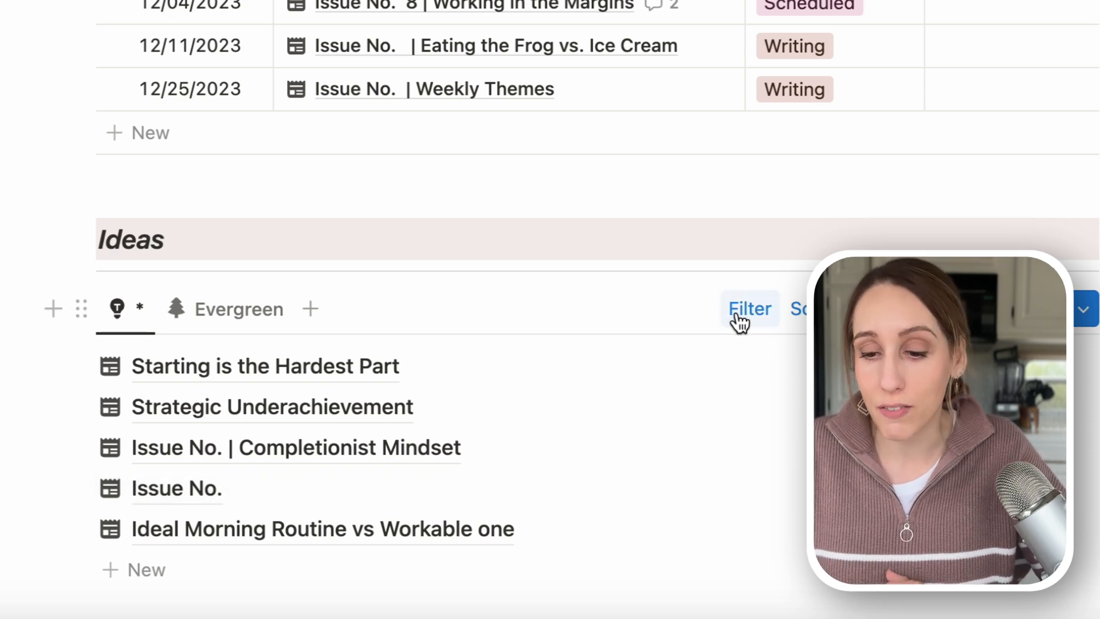
click(749, 309)
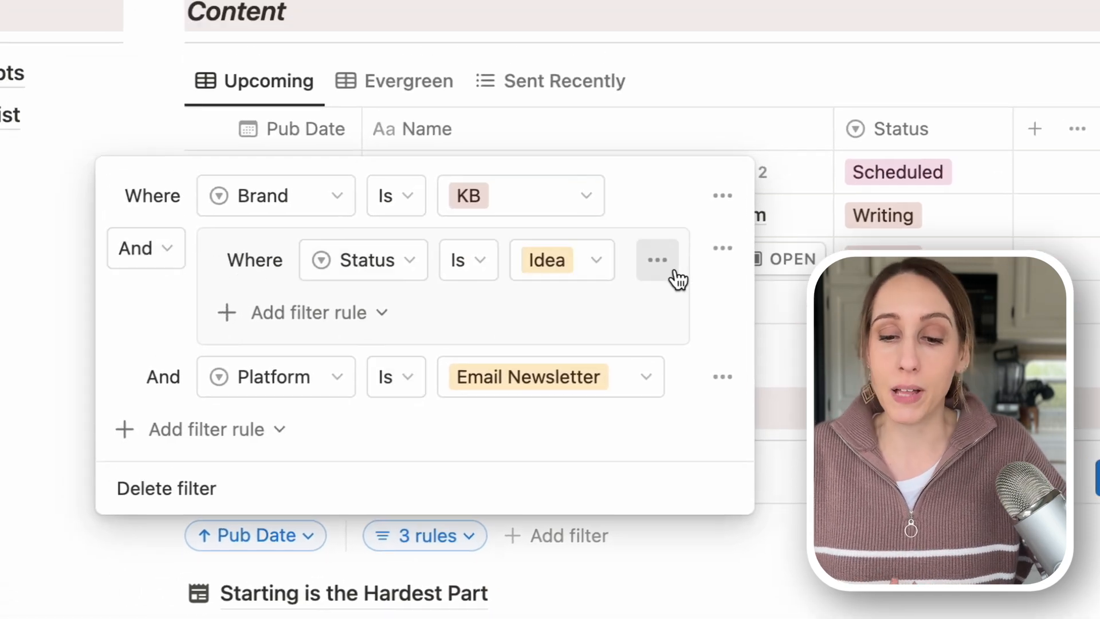
mouse_move(635, 403)
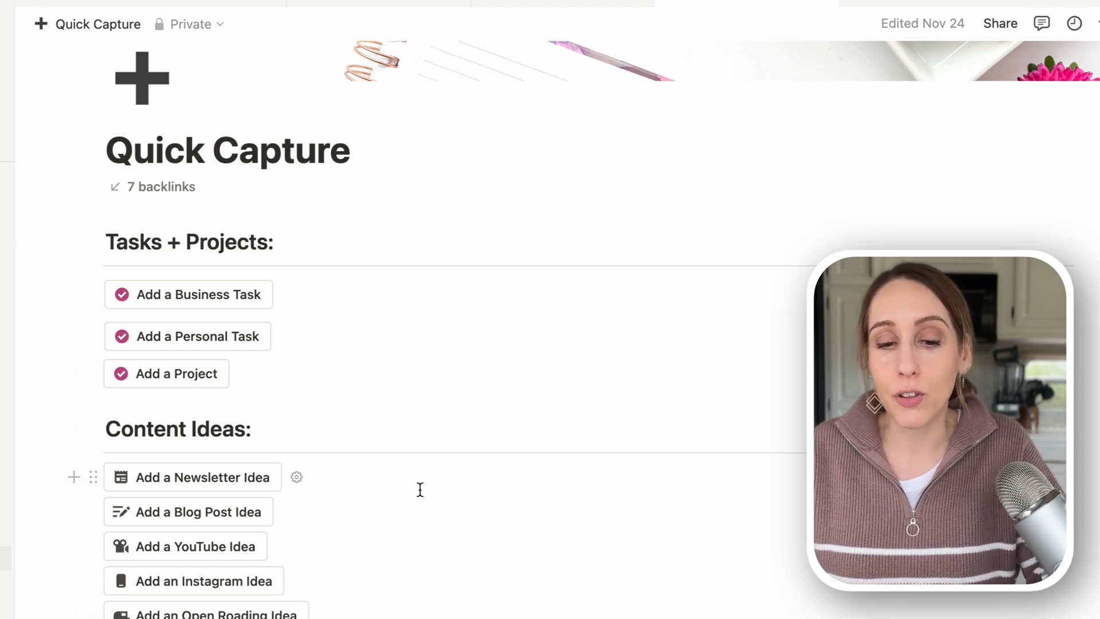
Scroll through the button sections: Tasks + Projects, Content Ideas, Books + Learning, Misc.
scroll(down, 3)
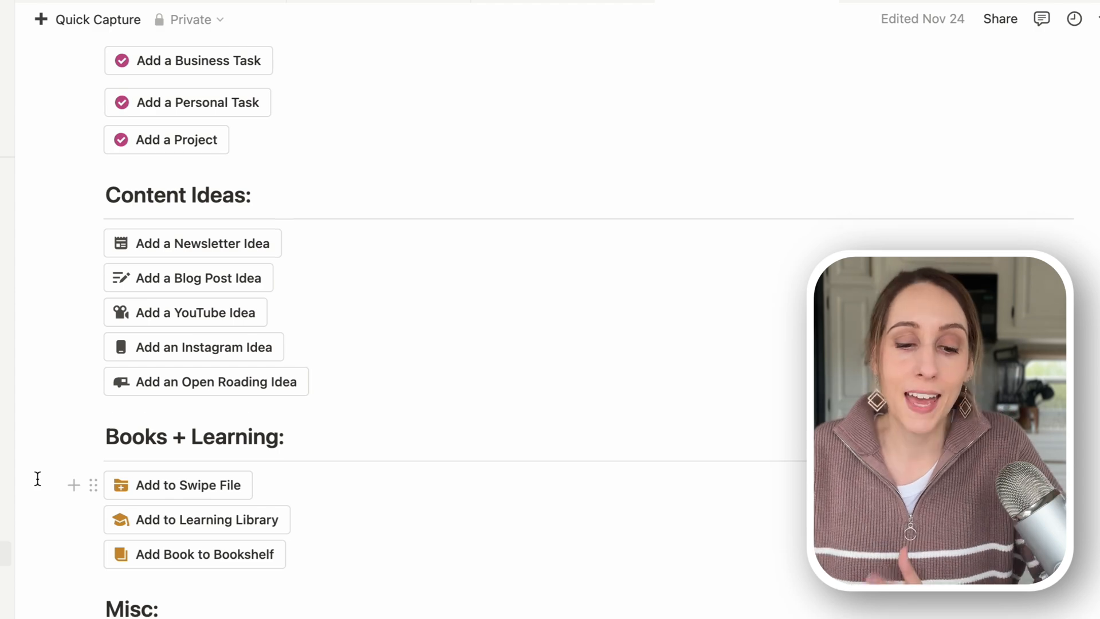
scroll(down, 3)
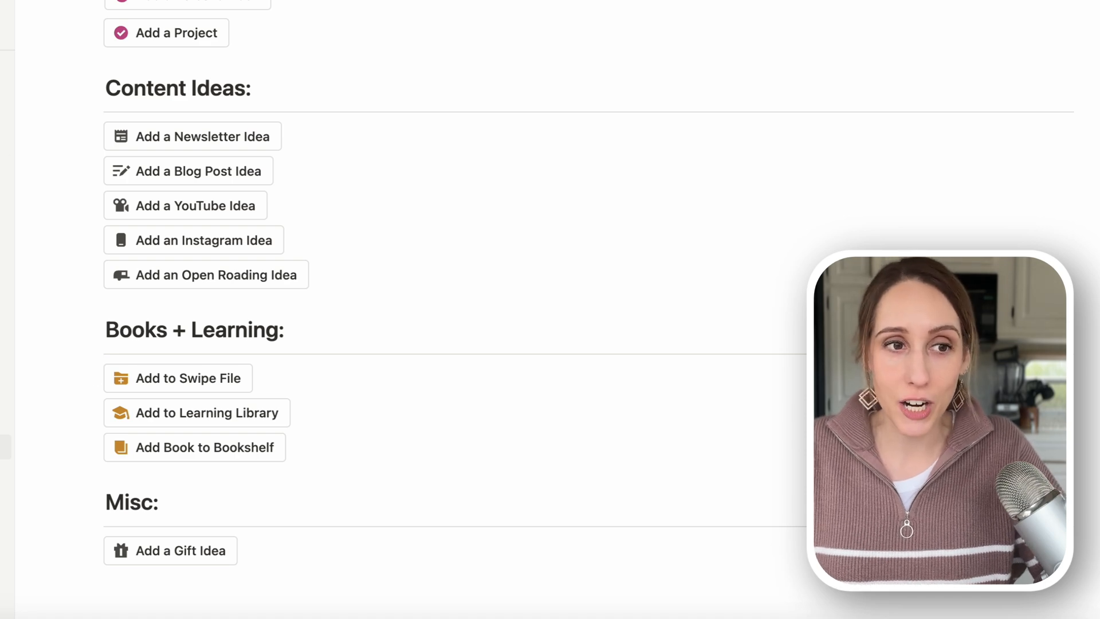
mouse_move(95, 413)
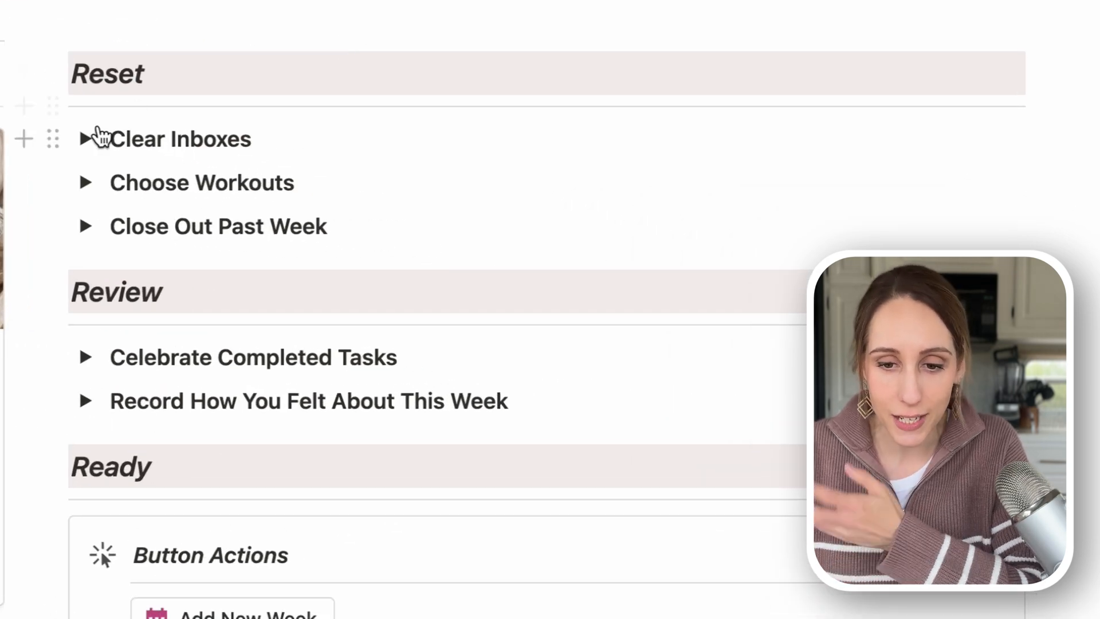
Expand the Clear Inboxes checklist and browse its captured-items and captured-pages views.
click(85, 138)
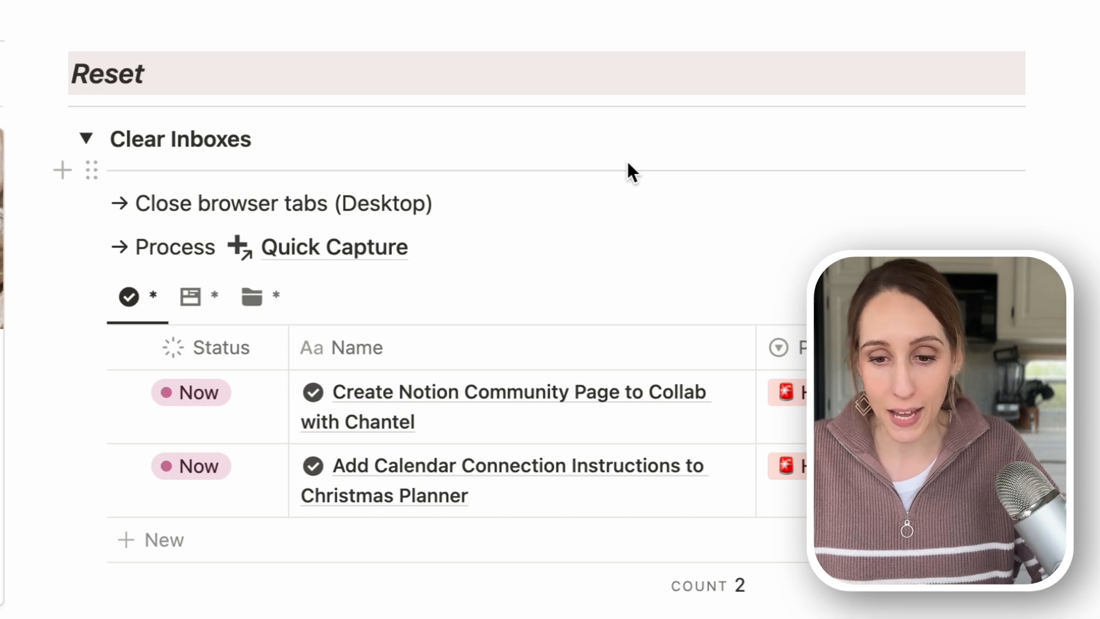
mouse_move(284, 247)
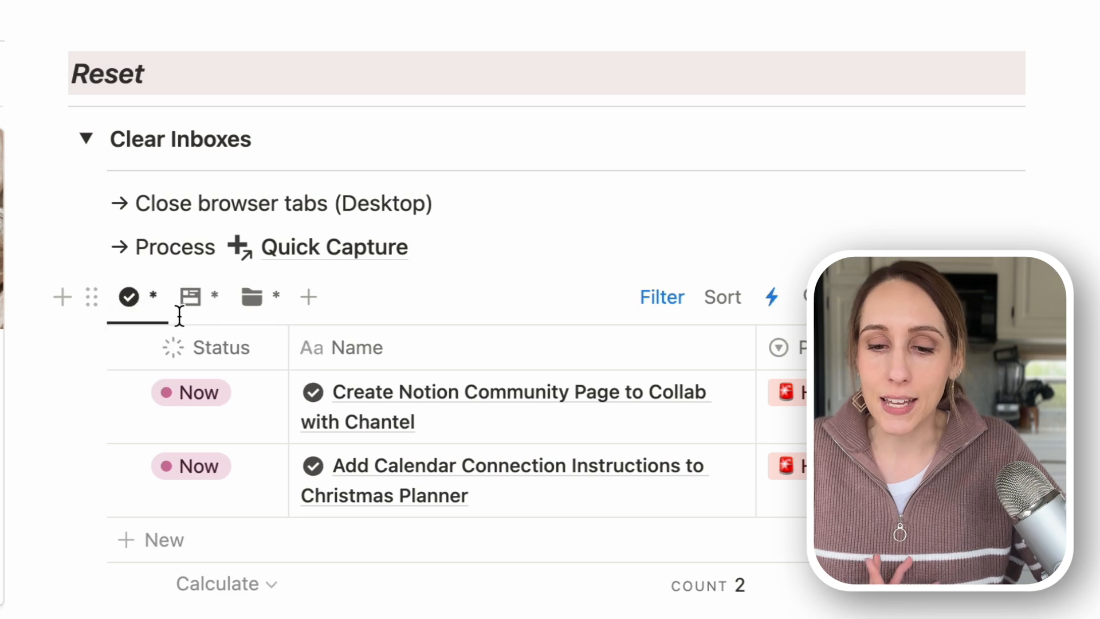
click(251, 296)
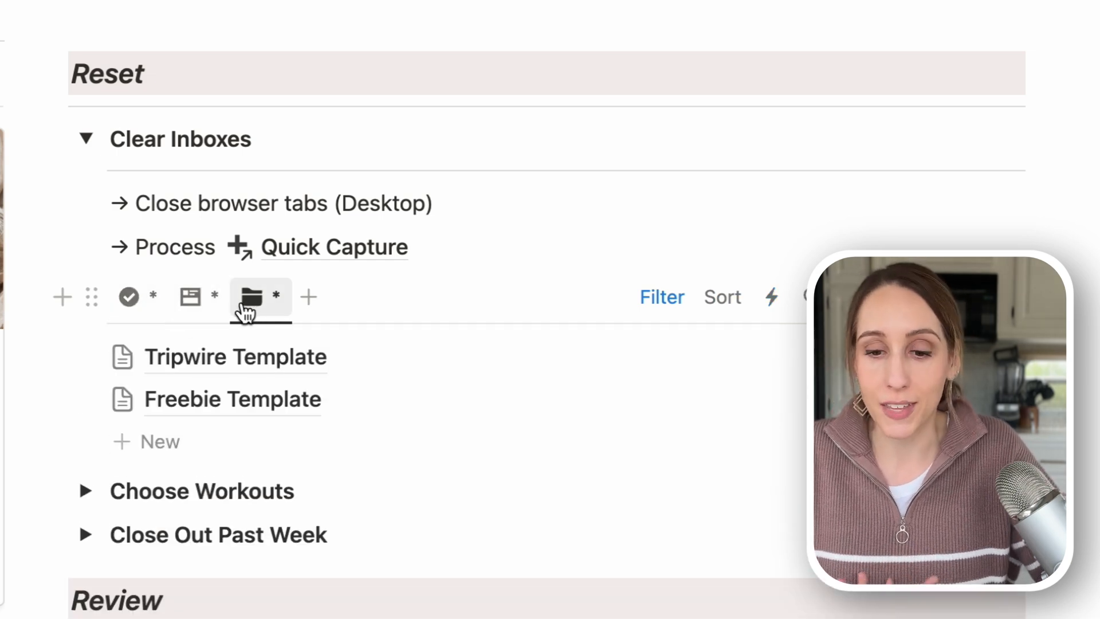
click(128, 296)
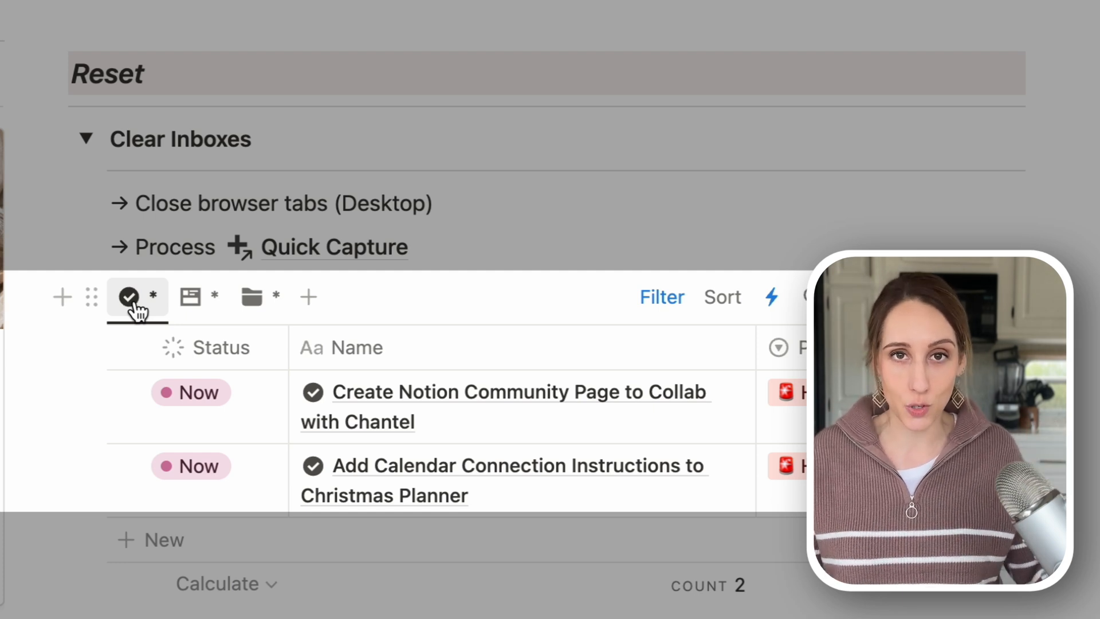
mouse_move(212, 391)
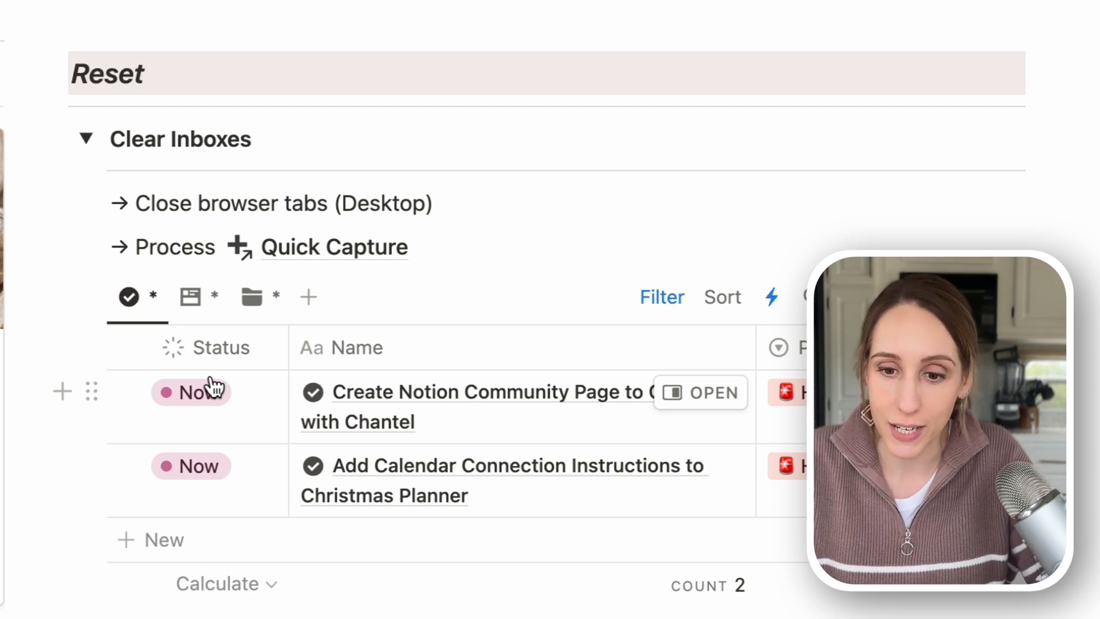
mouse_move(662, 296)
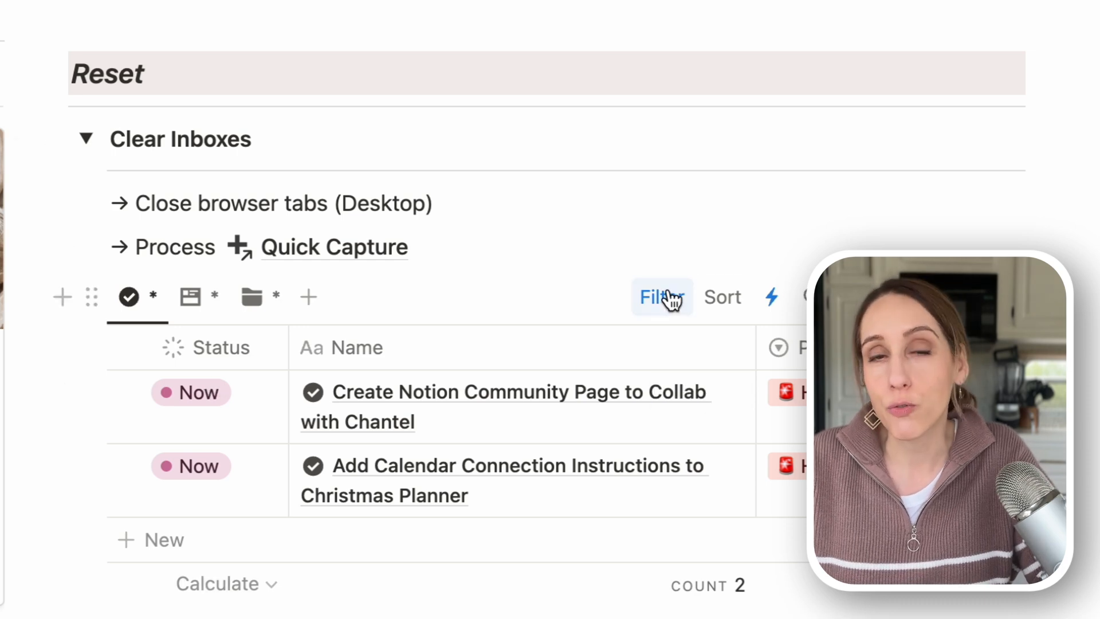
Review the task view's Status not Done and empty Category filters, then show the captured pages view.
click(660, 296)
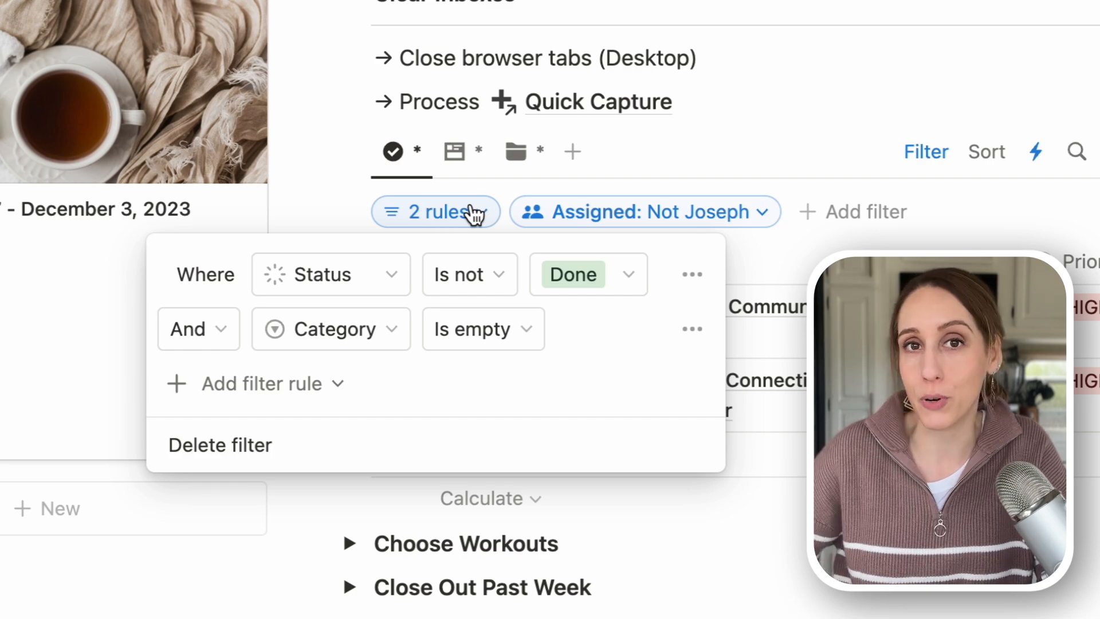
click(435, 211)
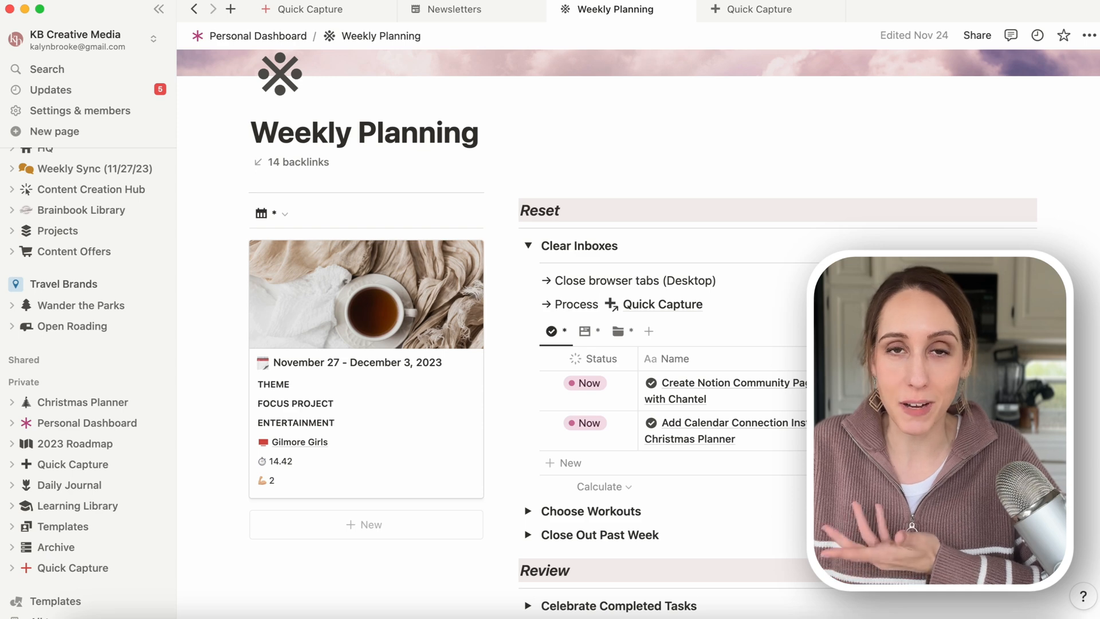
click(618, 330)
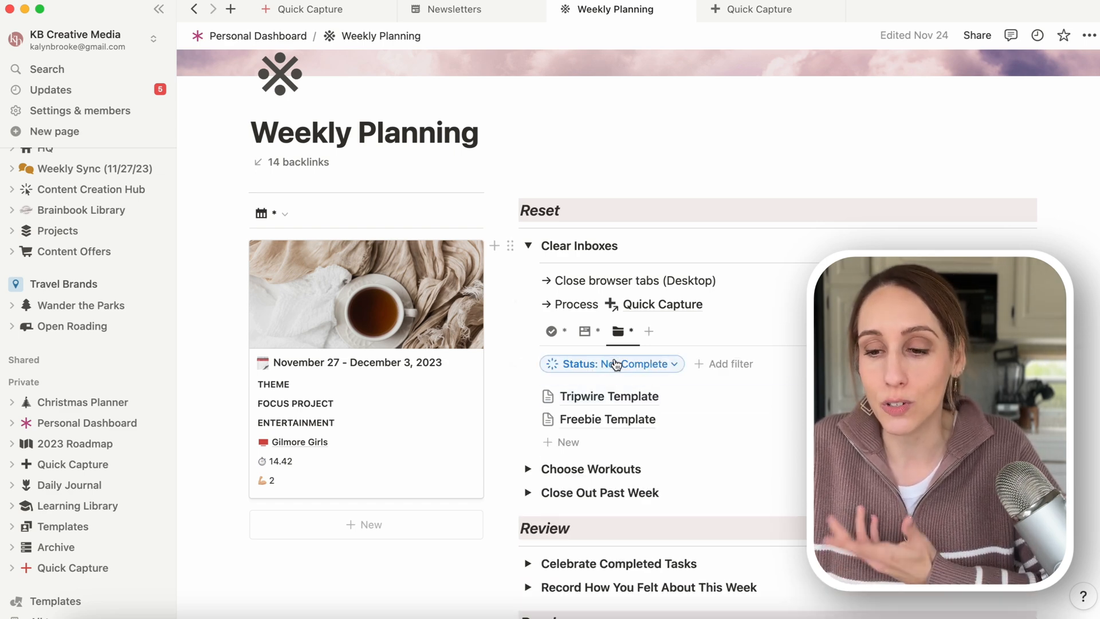
Check the Status Not Complete filter and mark Tripwire Template as Archived.
click(610, 363)
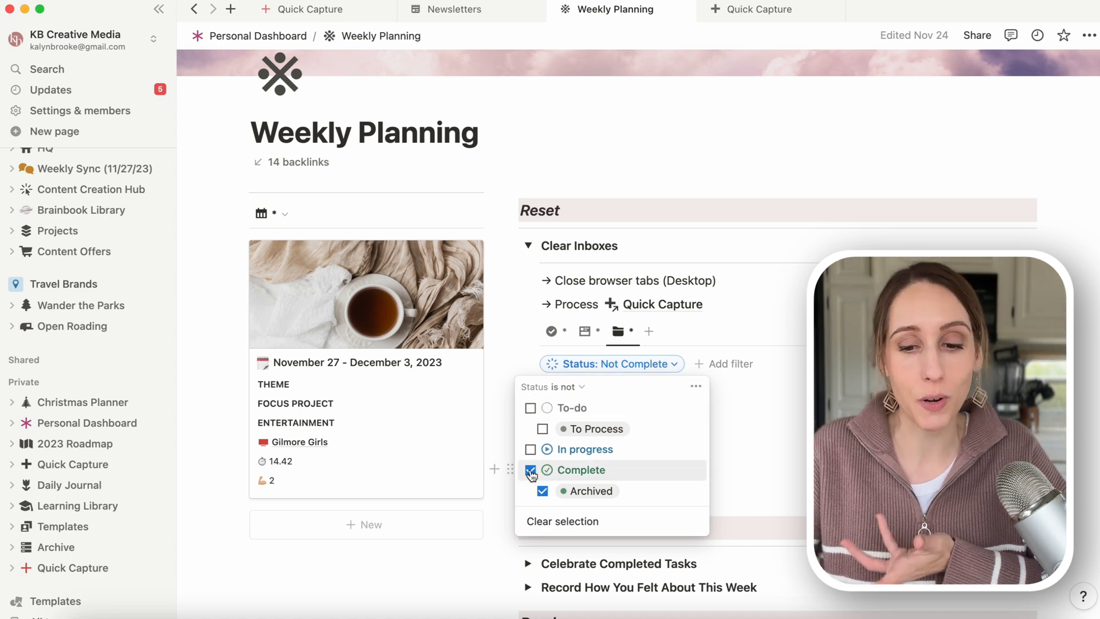
mouse_move(639, 484)
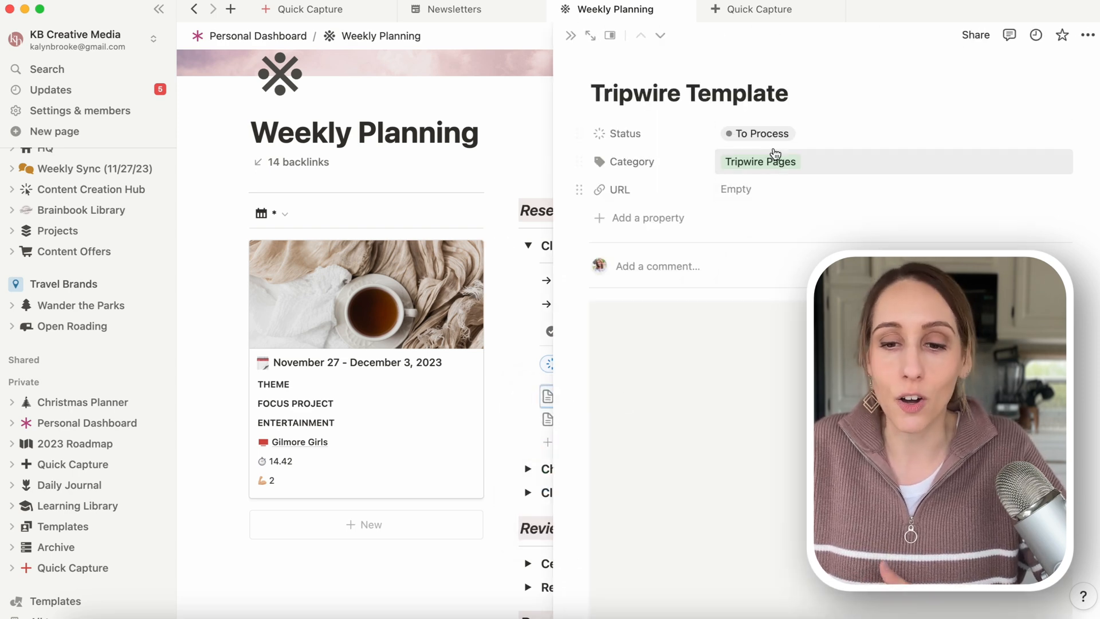
click(762, 133)
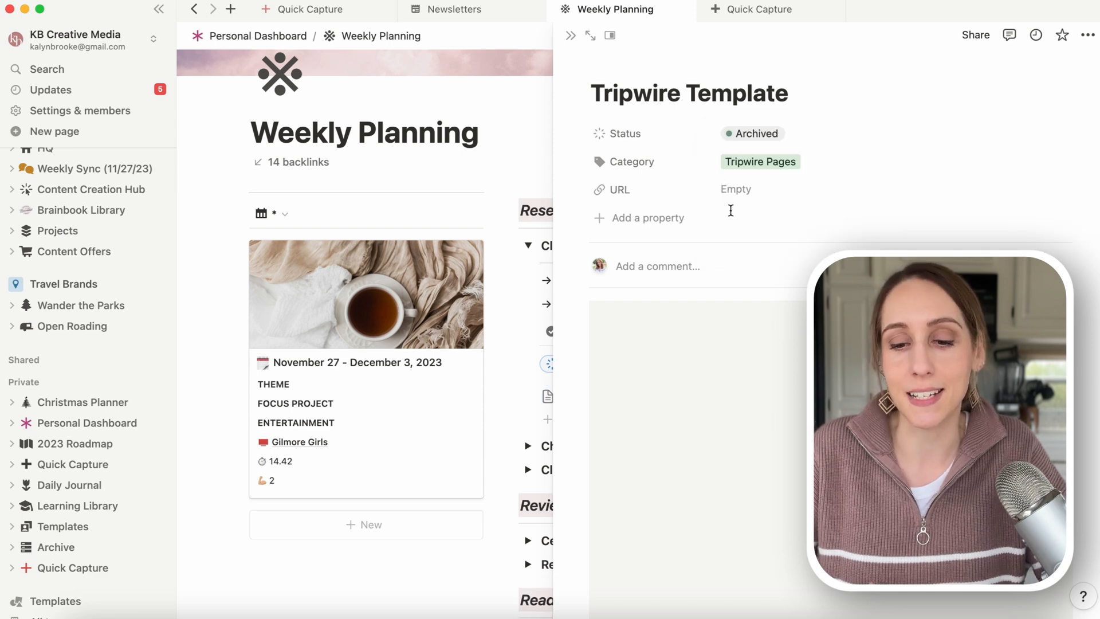